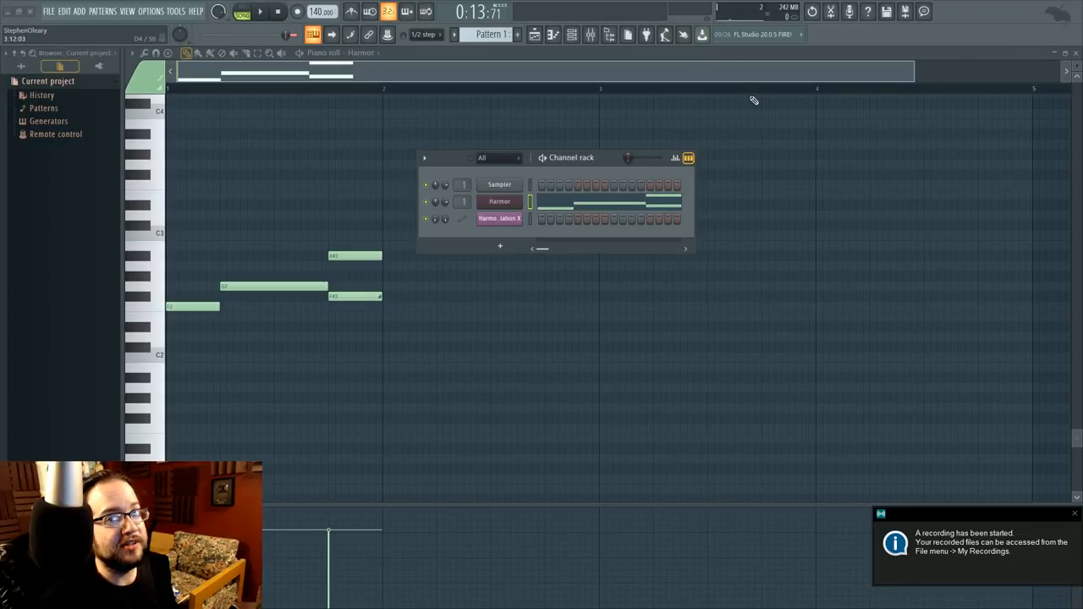
pyautogui.moveTo(755, 132)
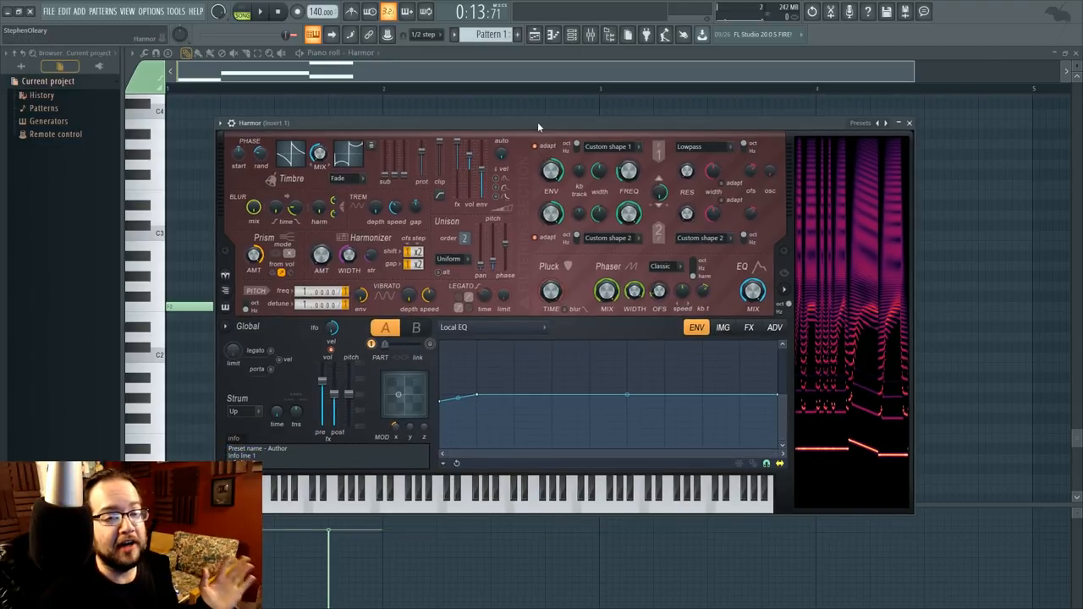
# - Bring up Harmor from the channel rack to reach the envelope target list
pyautogui.click(589, 33)
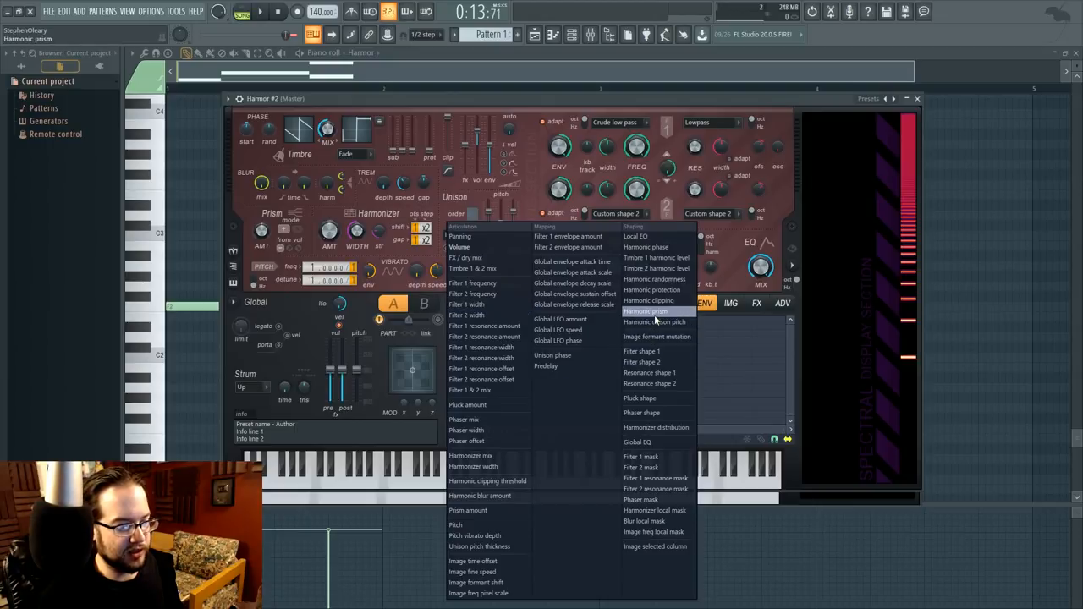
# - Target the envelope at Harmonic prism, shape its curve and raise the Prism AMT knob
pyautogui.click(645, 311)
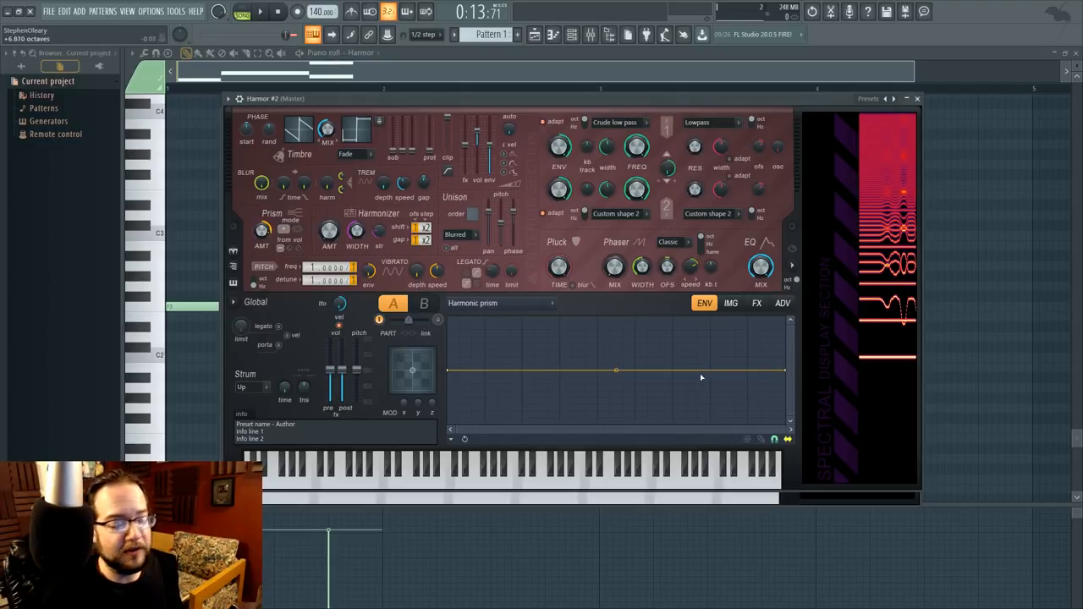
pyautogui.moveTo(782, 371); pyautogui.dragTo(782, 371)
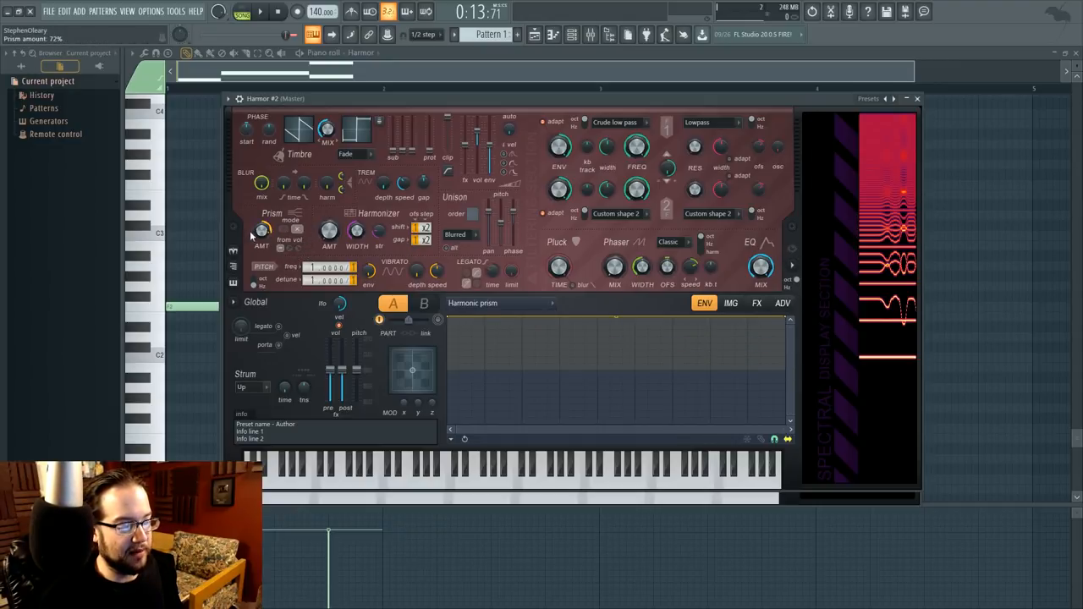
pyautogui.click(263, 230)
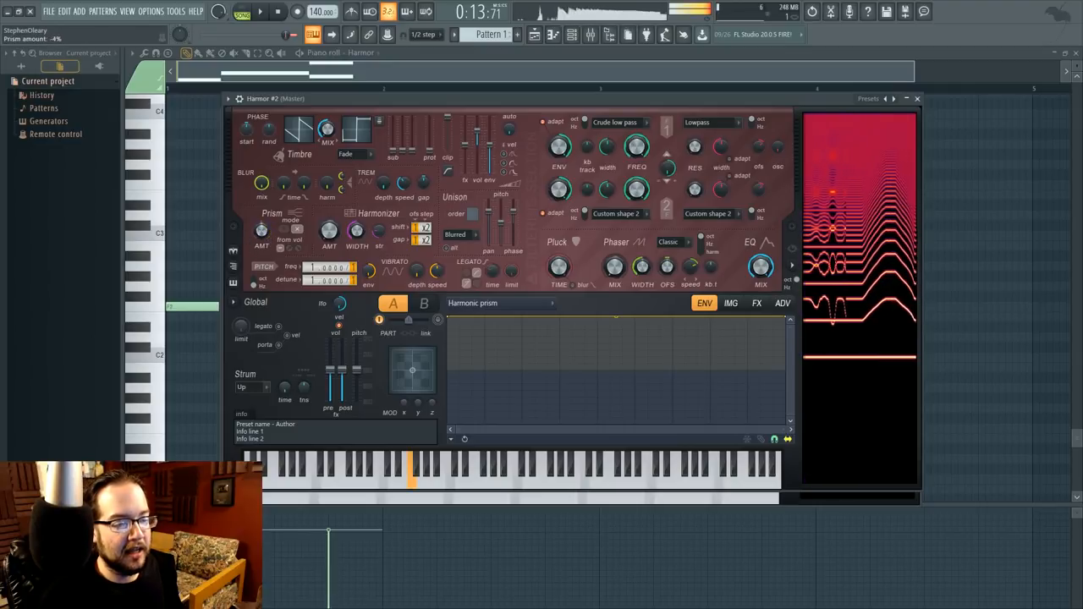
pyautogui.moveTo(262, 228); pyautogui.dragTo(263, 169)
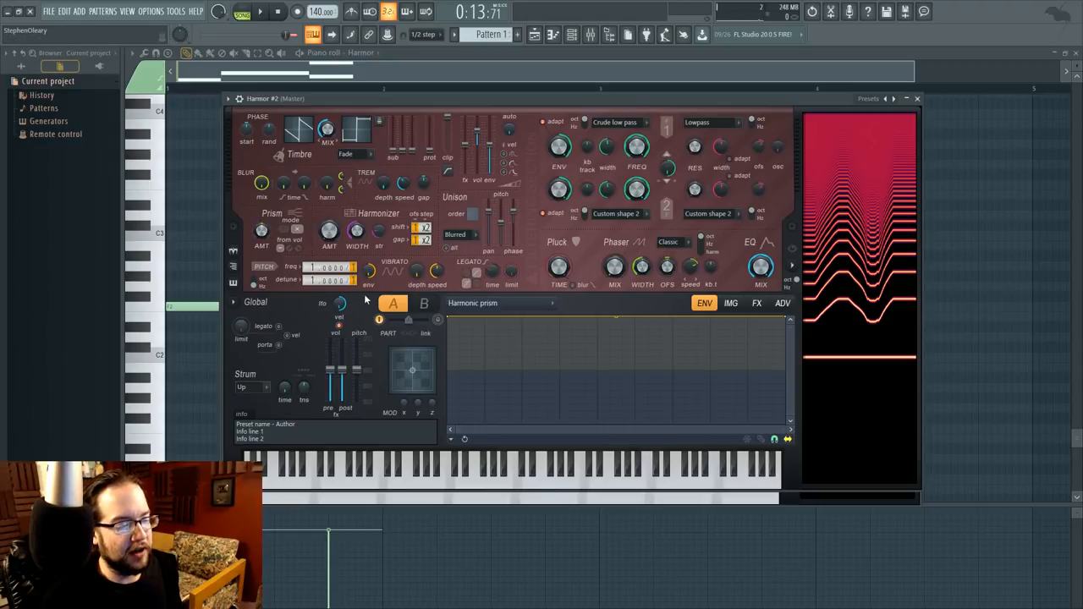
pyautogui.click(782, 303)
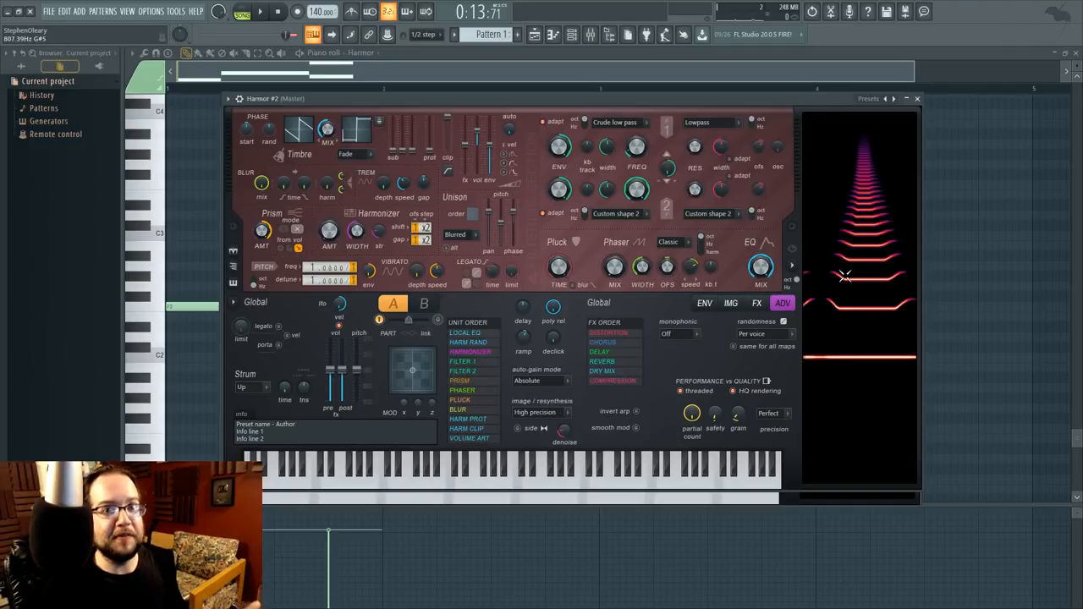
pyautogui.moveTo(867, 298)
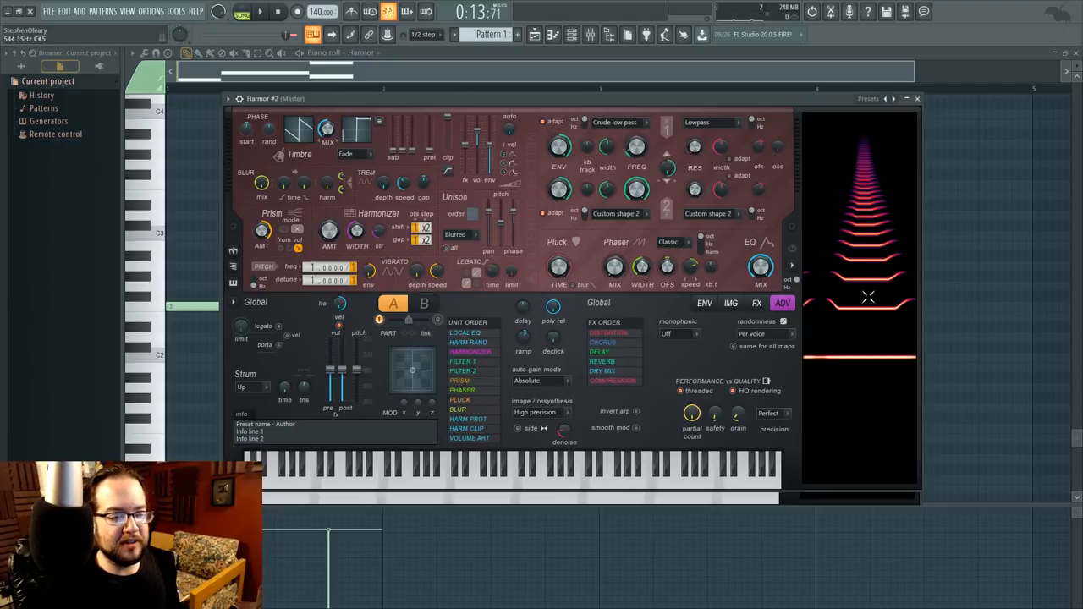
pyautogui.moveTo(845, 247)
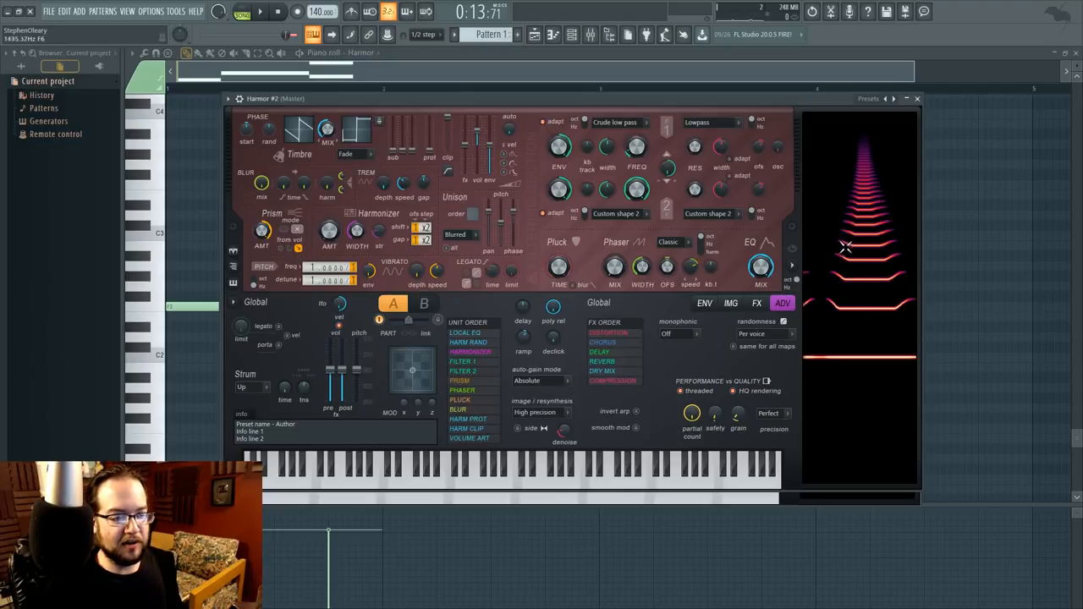
pyautogui.moveTo(862, 274)
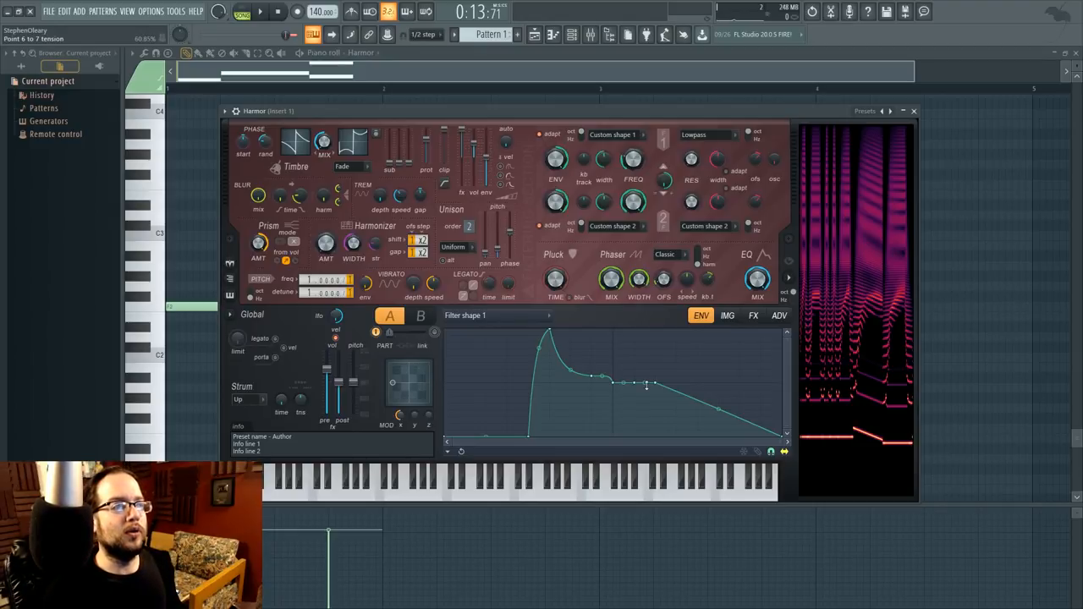
pyautogui.moveTo(647, 386); pyautogui.dragTo(660, 381)
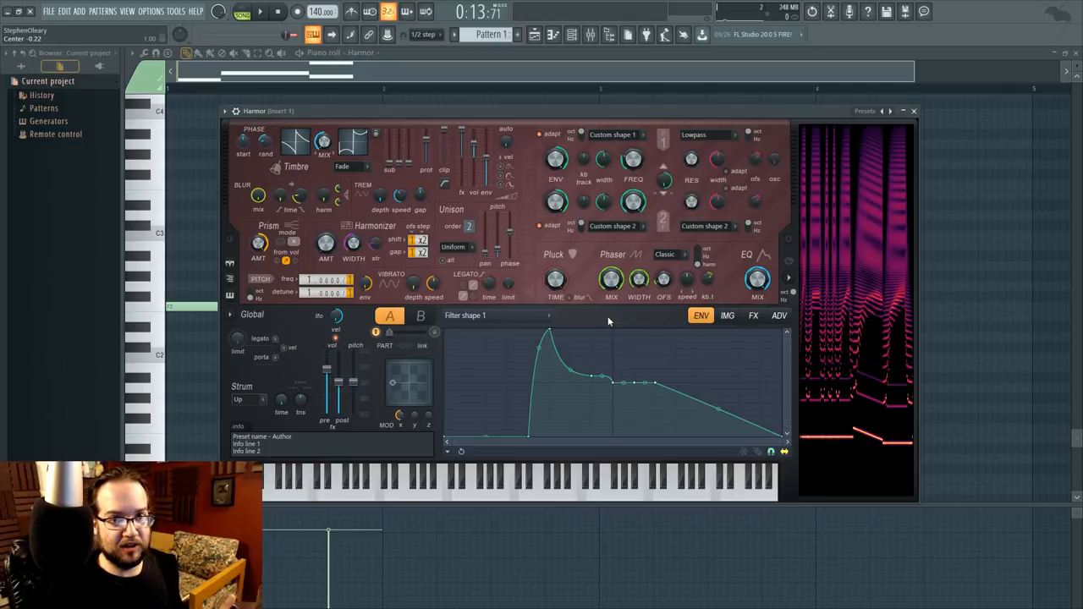
pyautogui.moveTo(612, 318)
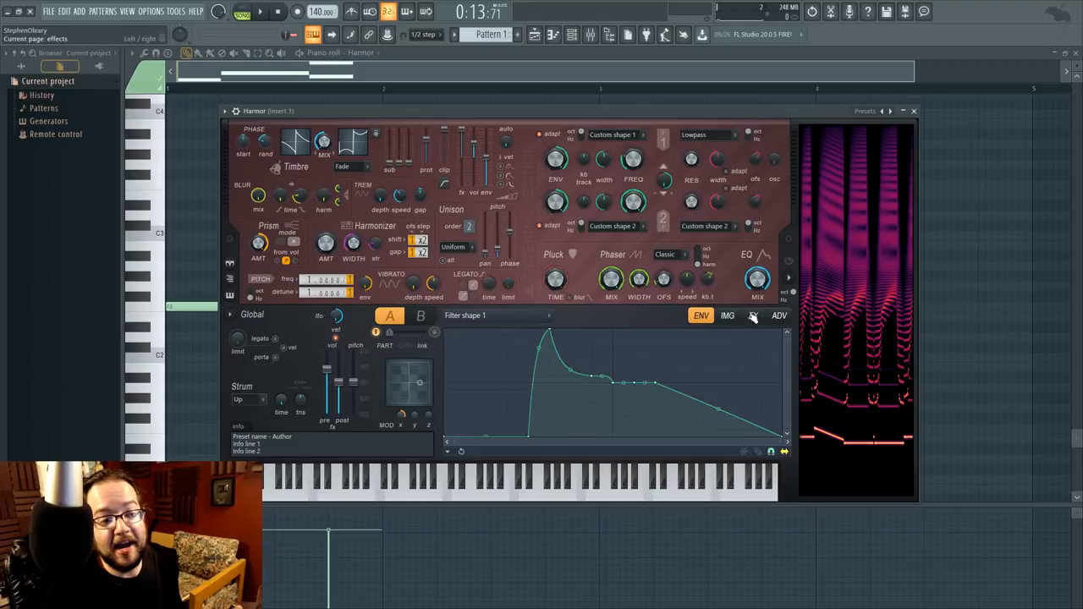
# - Show Harmor's FX page with distortion, chorus, delay, reverb and compression, via a detour to ENV
pyautogui.click(752, 315)
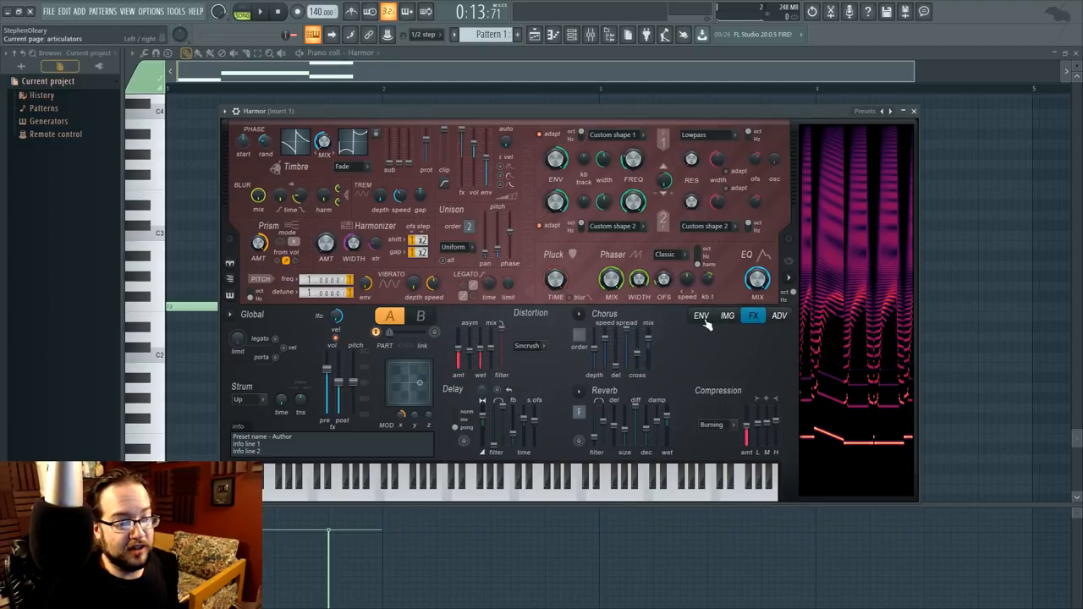
pyautogui.click(701, 315)
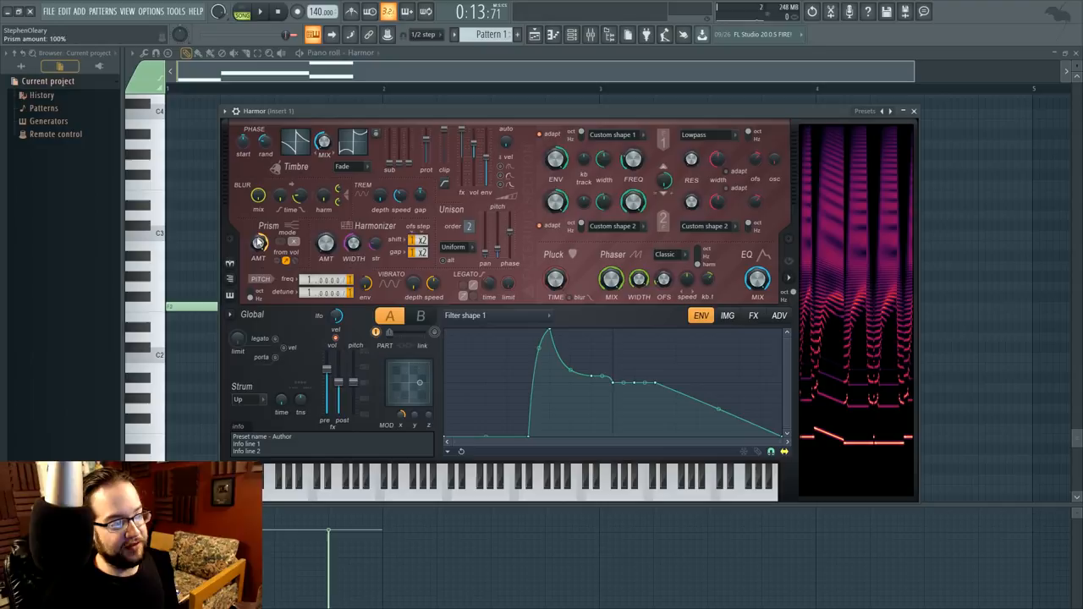
pyautogui.moveTo(592, 313)
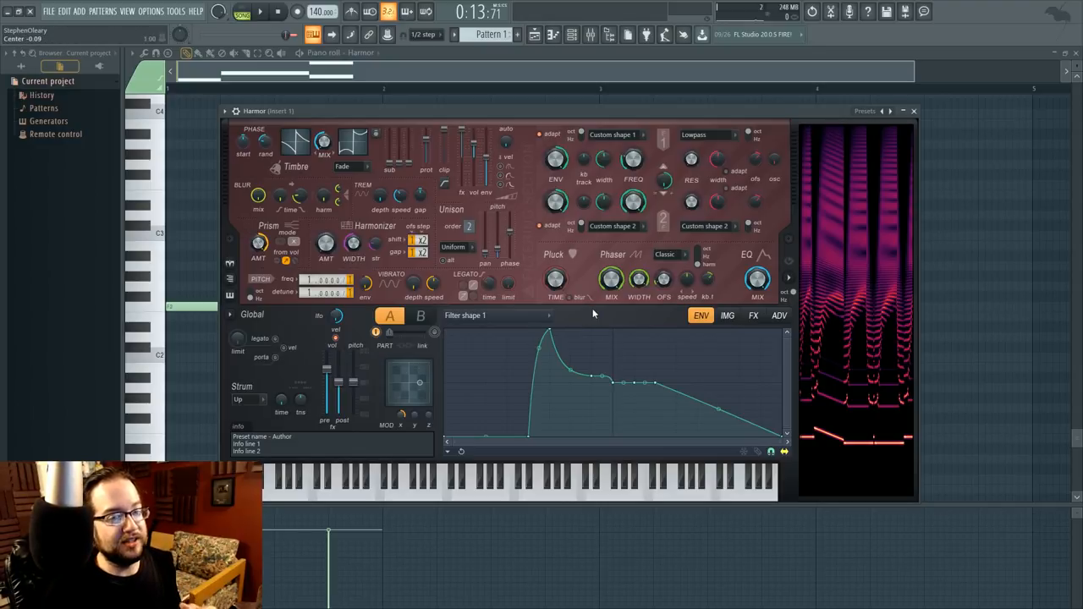
pyautogui.click(751, 314)
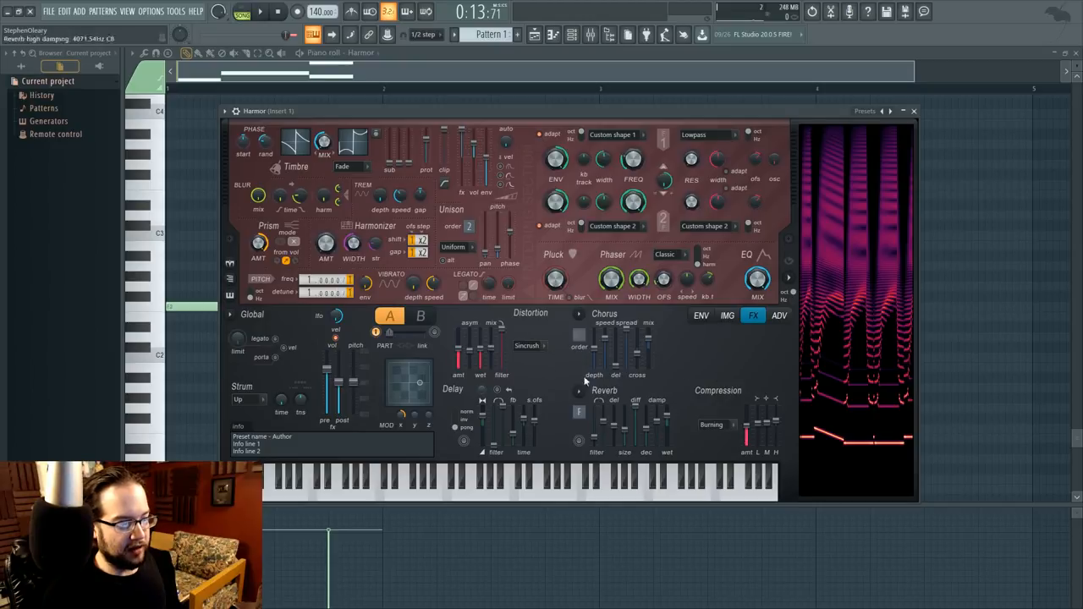
pyautogui.moveTo(559, 364)
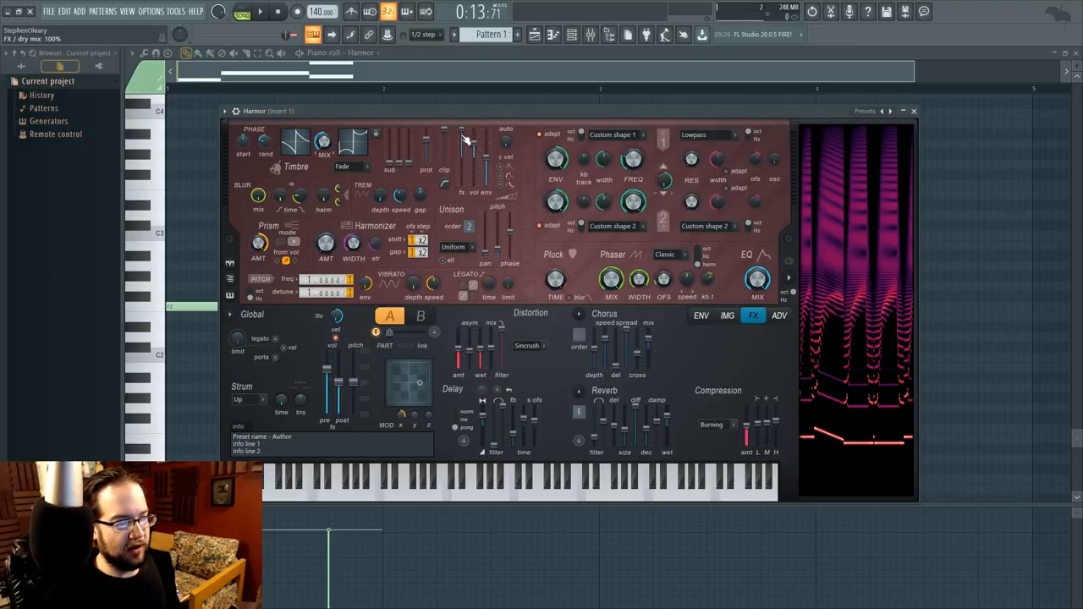
# - Map the FX dry mix knob to Modulation X and show its automation clip in the Playlist
pyautogui.rightClick(472, 139)
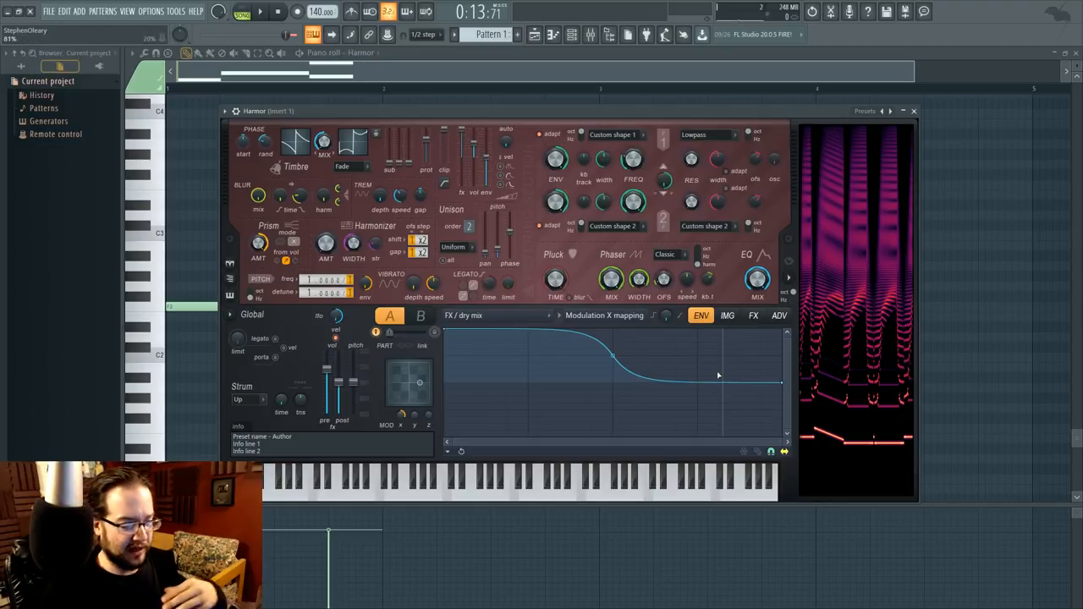
pyautogui.click(753, 315)
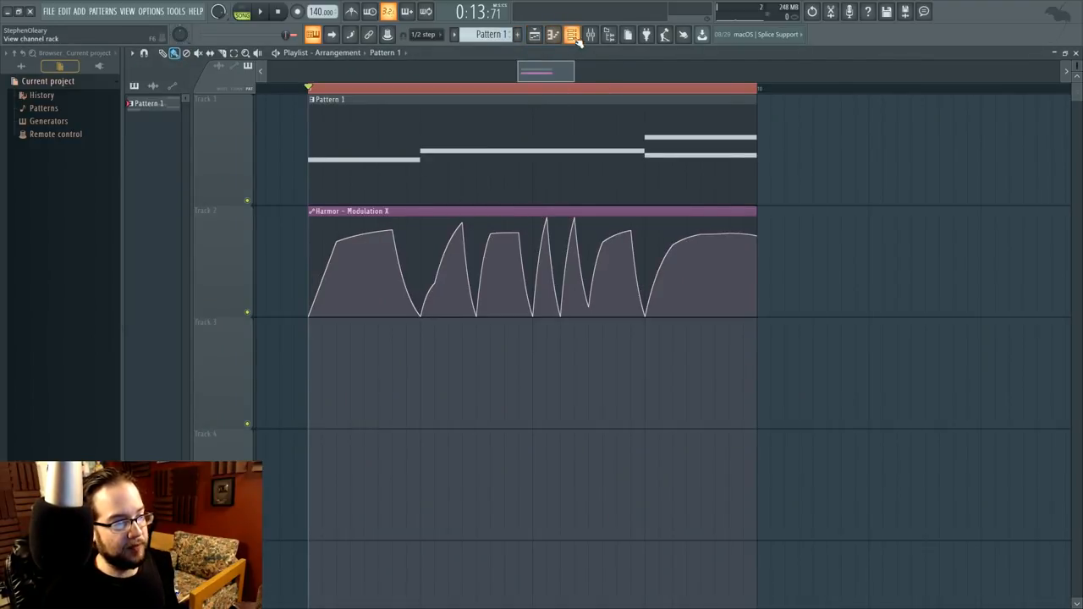
pyautogui.click(572, 34)
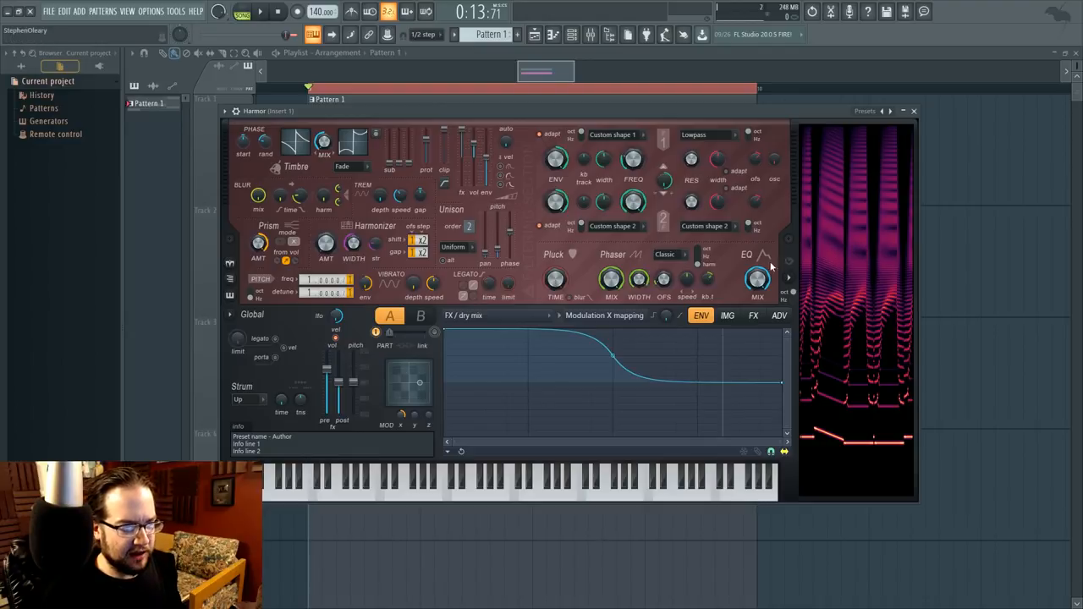
pyautogui.moveTo(731, 263)
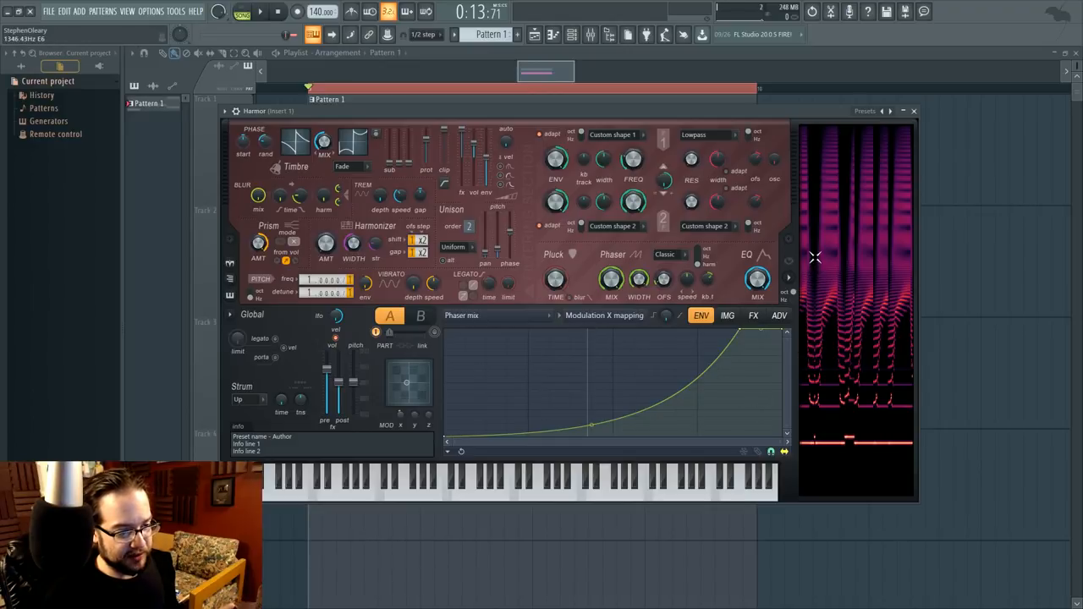
pyautogui.moveTo(833, 206)
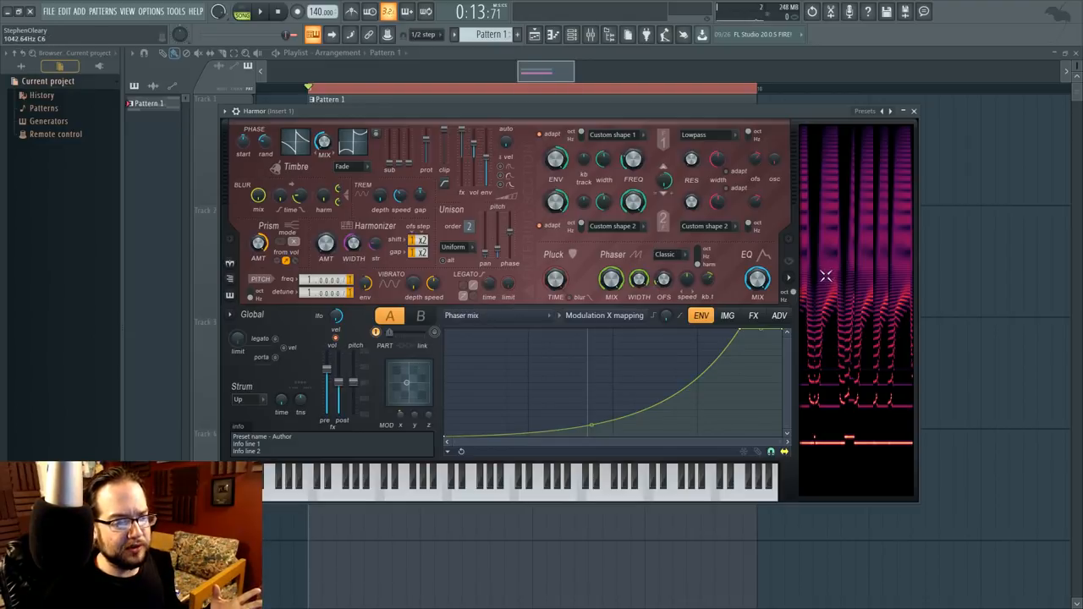
pyautogui.moveTo(836, 234)
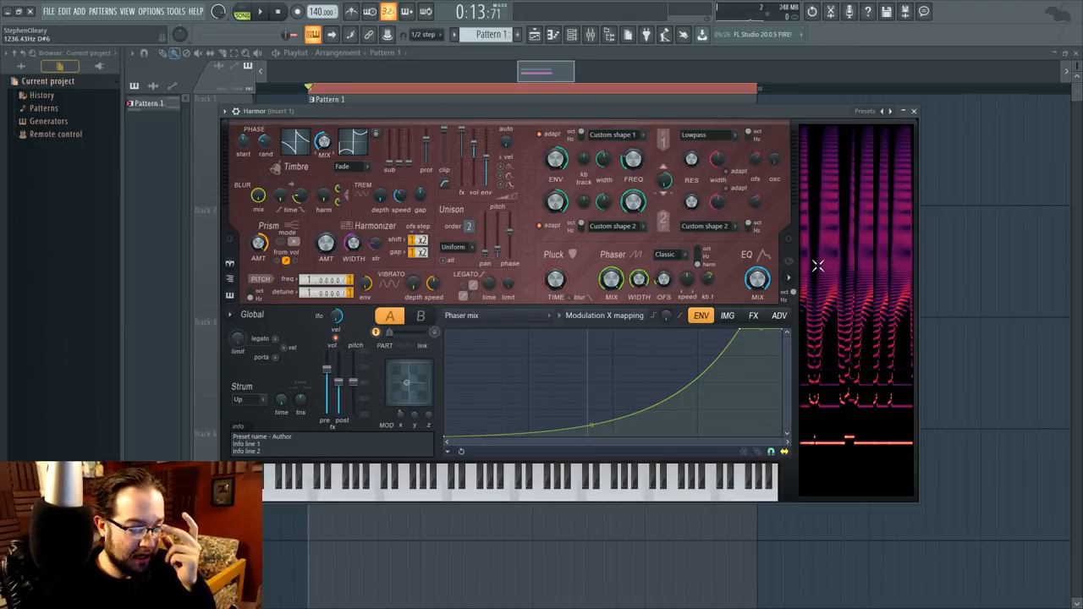
pyautogui.moveTo(836, 274)
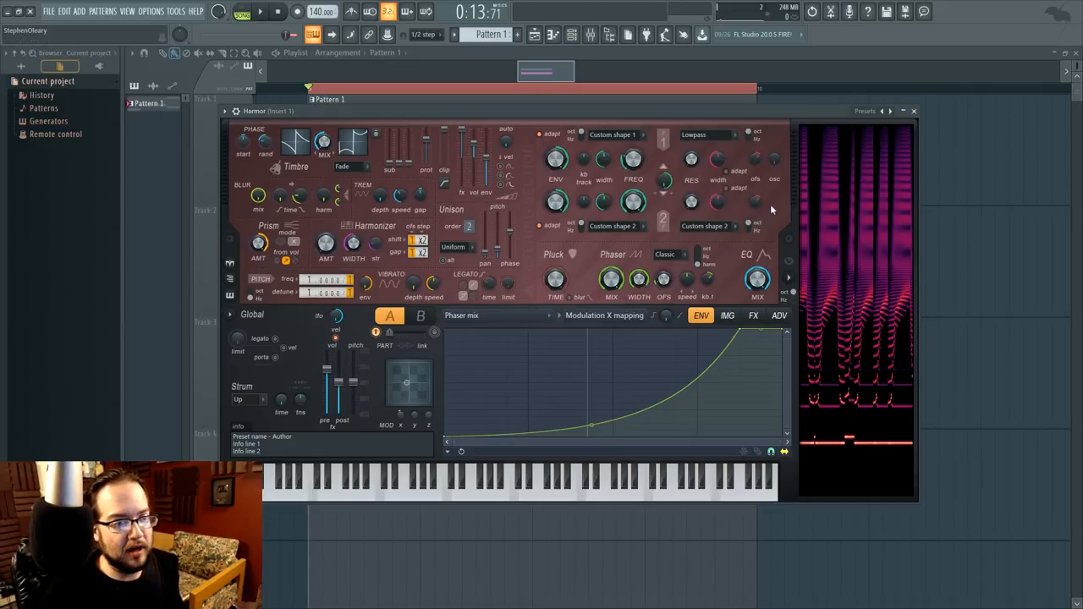
pyautogui.moveTo(787, 203)
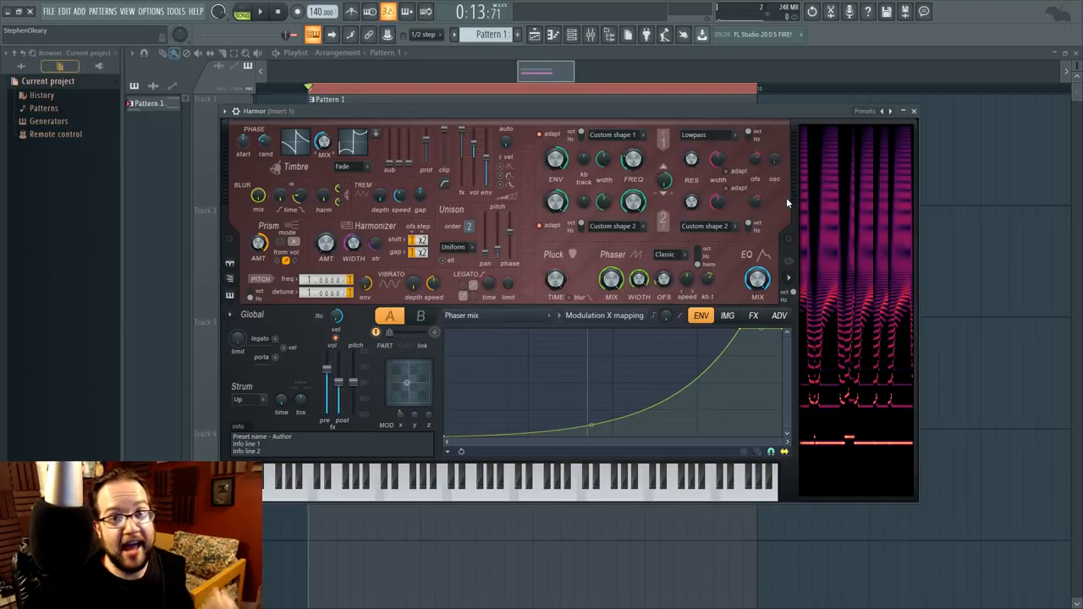
pyautogui.moveTo(463, 261)
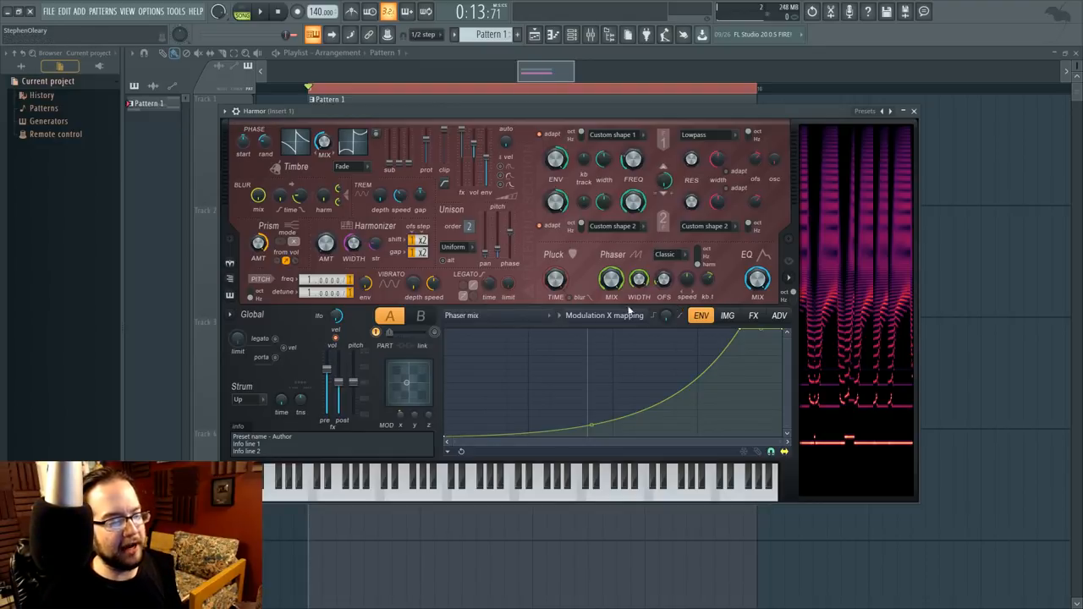
# - Retarget the envelope editor from Phaser mix to Harmonic unison pitch
pyautogui.rightClick(604, 315)
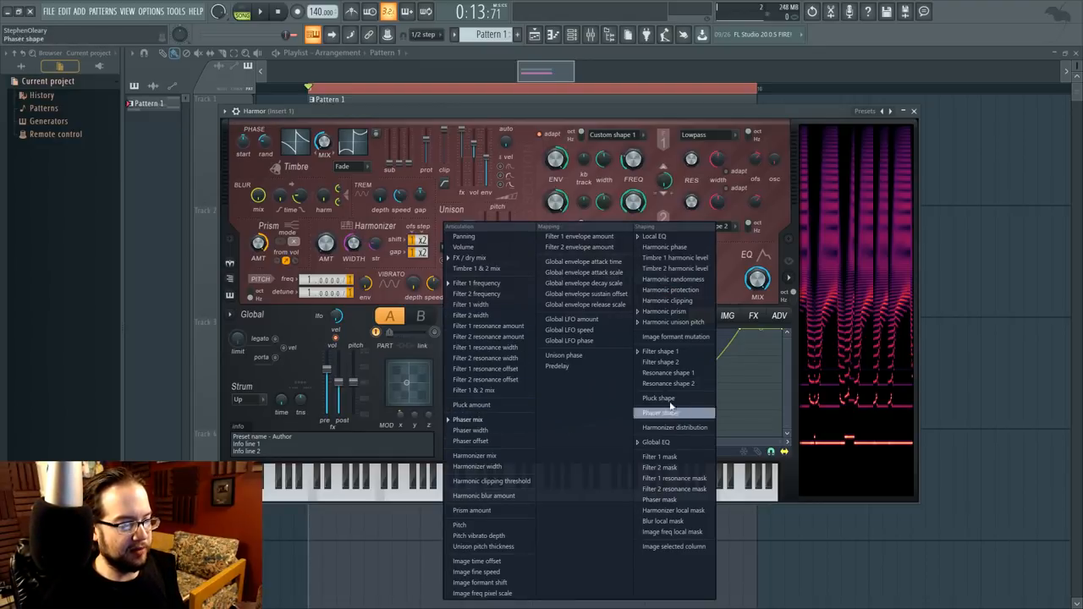
pyautogui.click(660, 413)
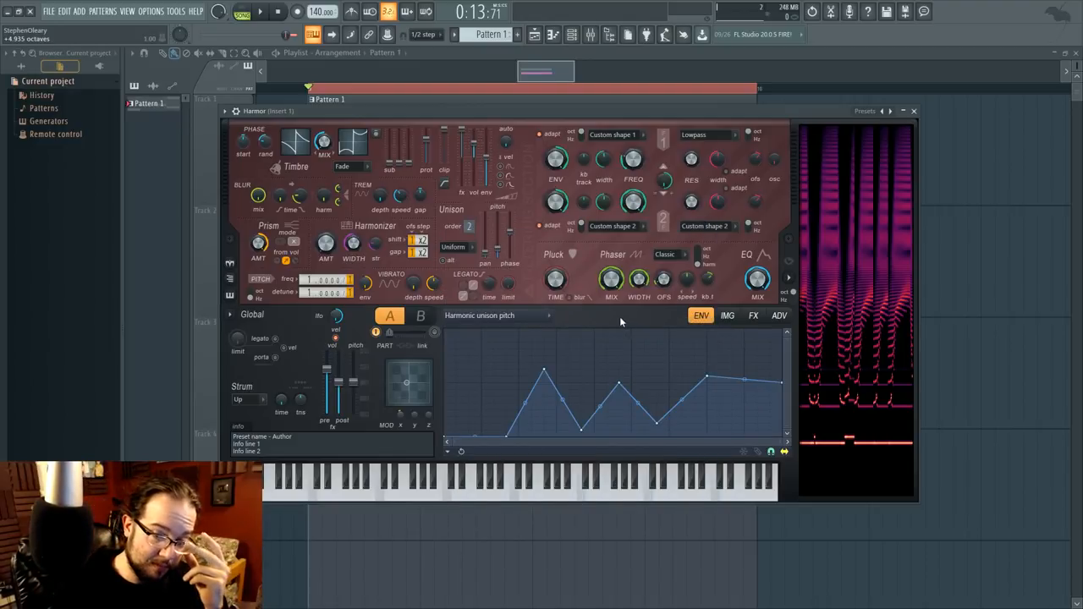
pyautogui.moveTo(630, 319)
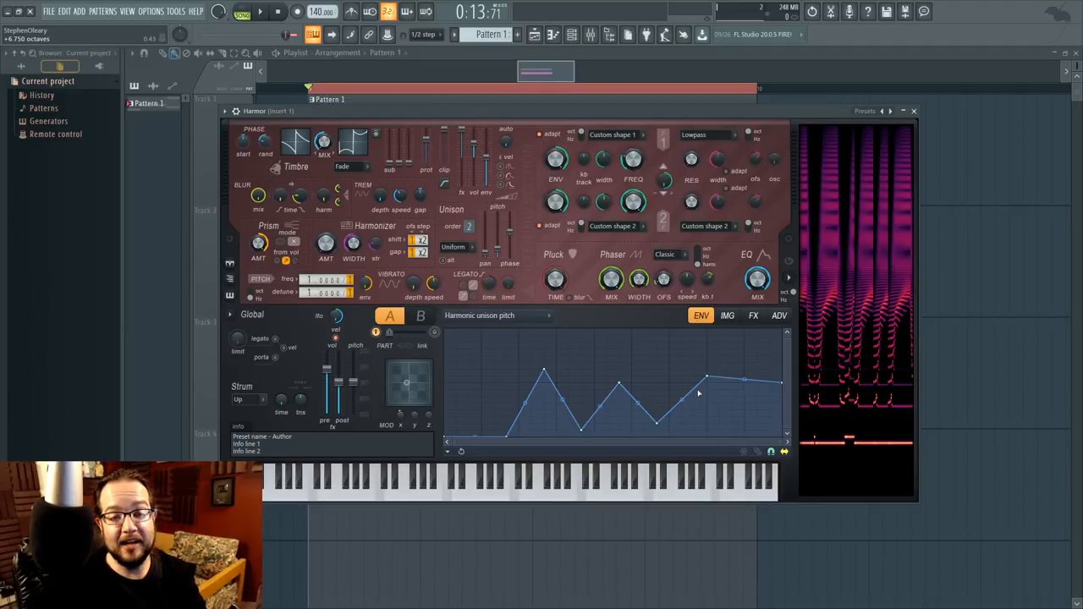
pyautogui.moveTo(697, 392)
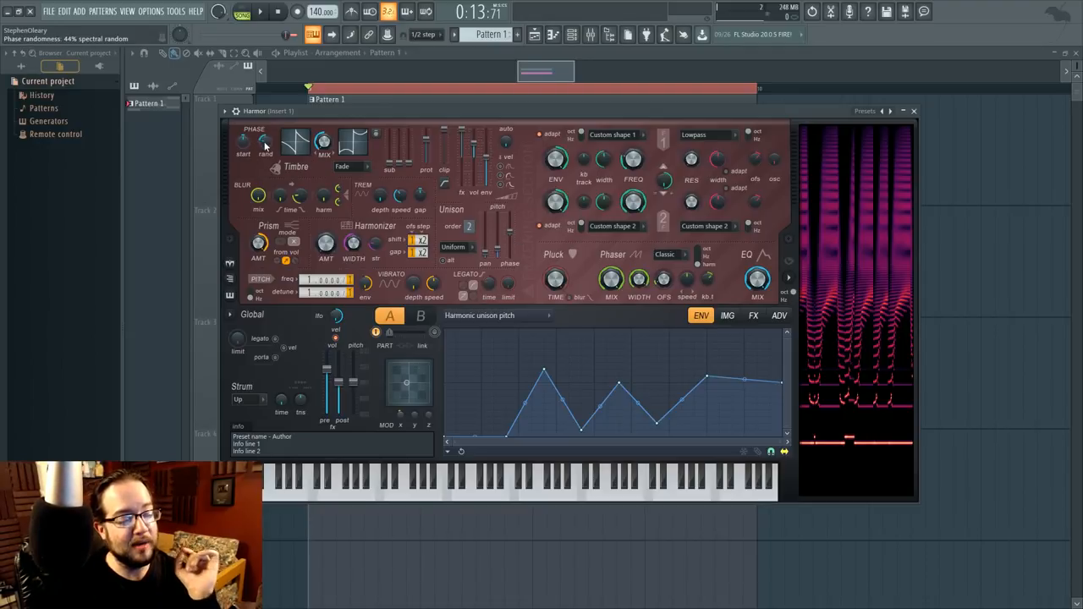
# - Switch Harmor's spectrum visualizer to its 3D perspective view
pyautogui.click(260, 12)
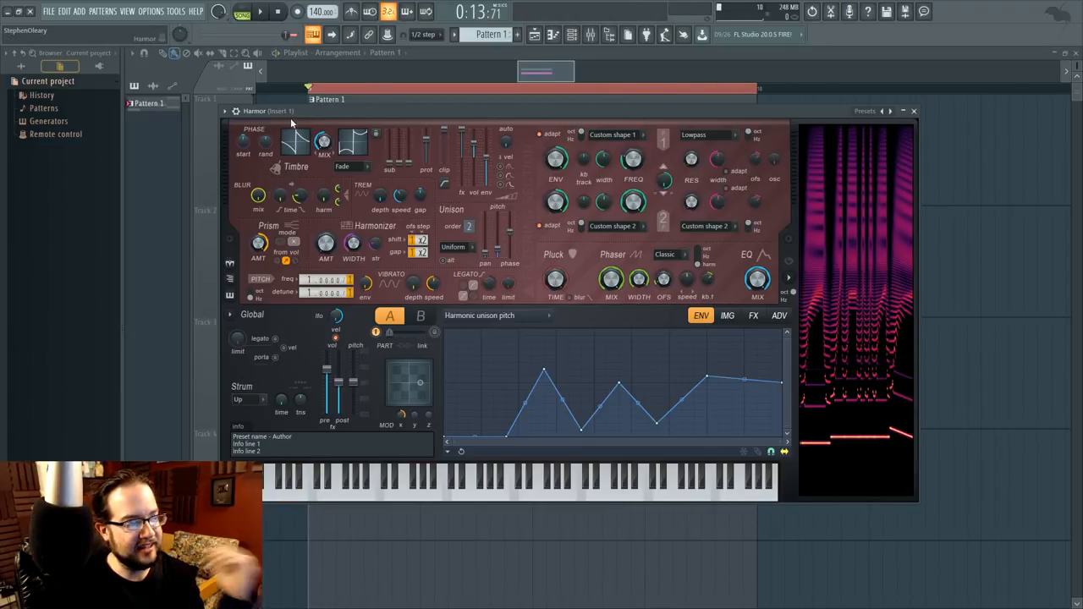
pyautogui.click(257, 10)
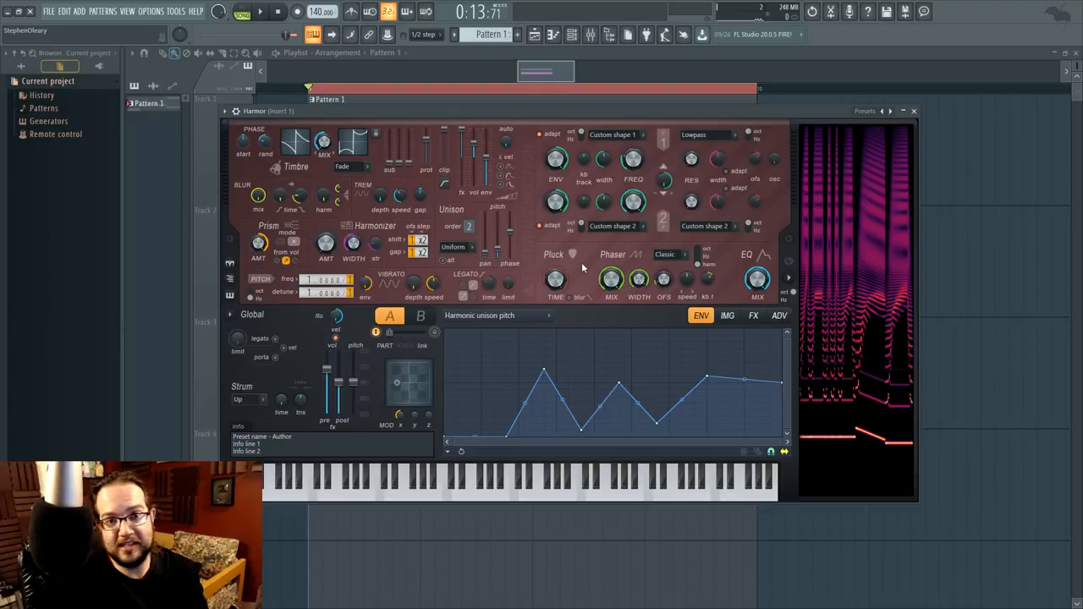
pyautogui.moveTo(653, 332)
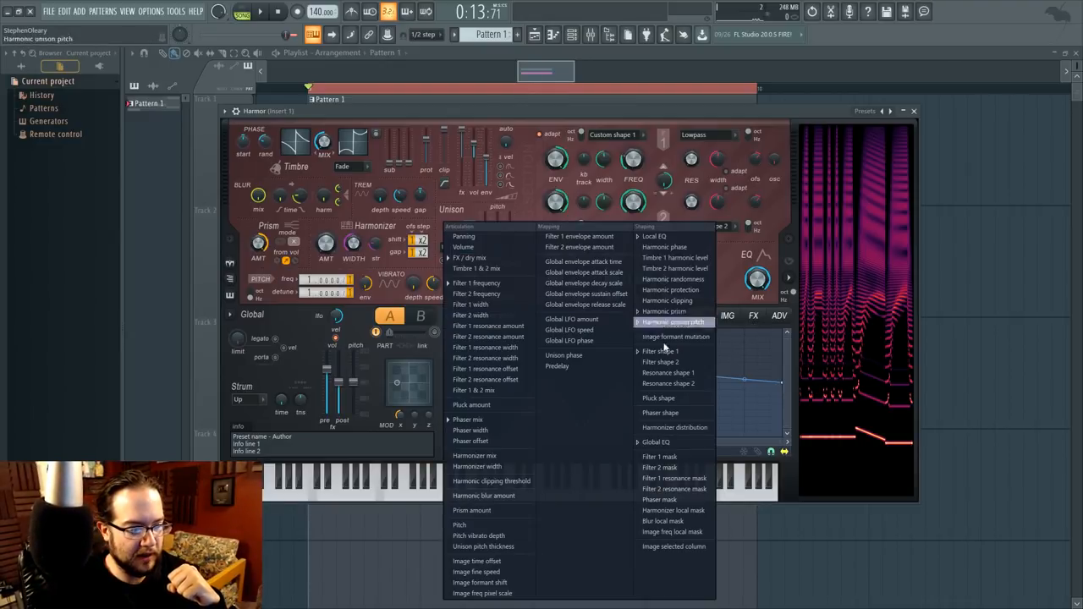
pyautogui.moveTo(569, 330)
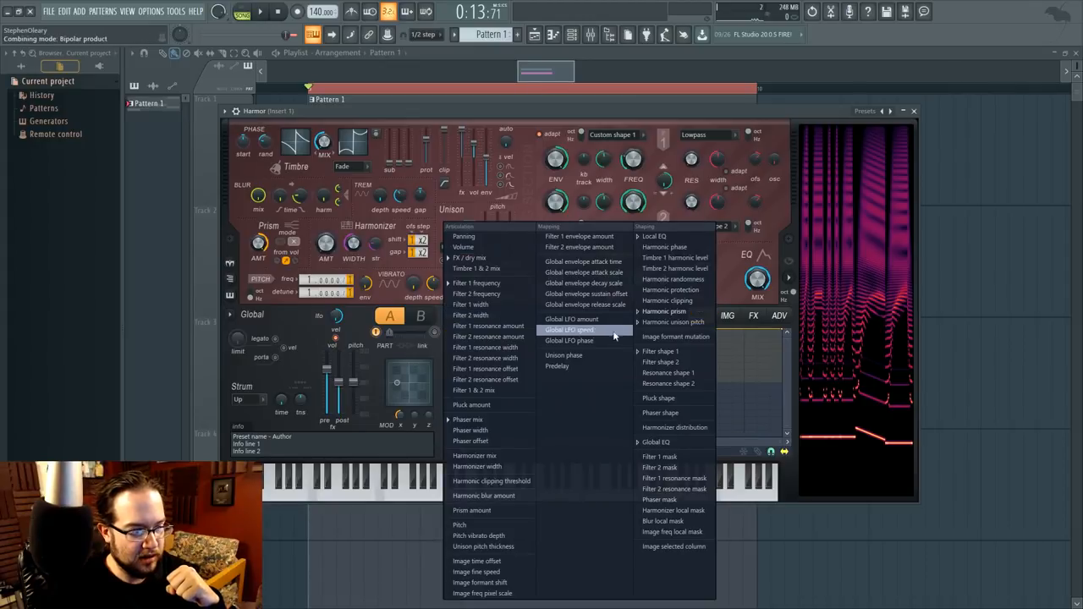
pyautogui.moveTo(489, 389)
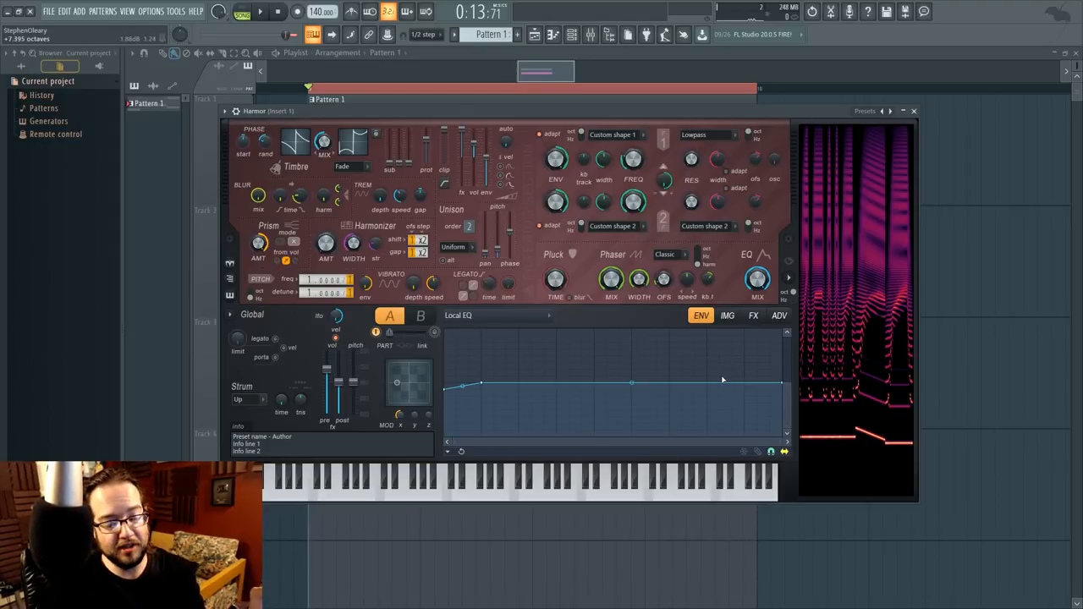
pyautogui.moveTo(894, 224)
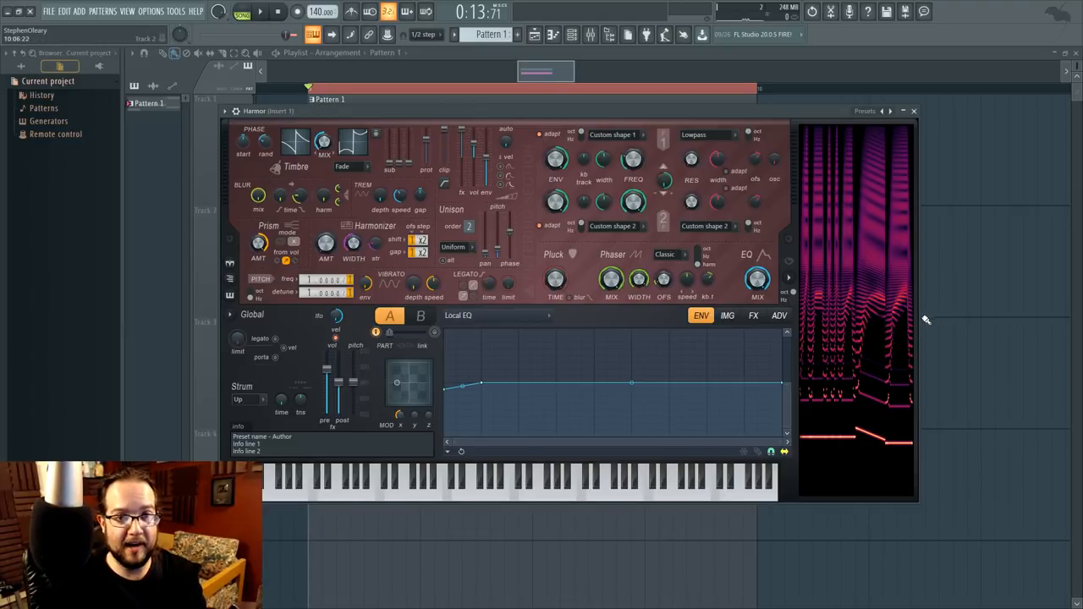
pyautogui.moveTo(928, 318)
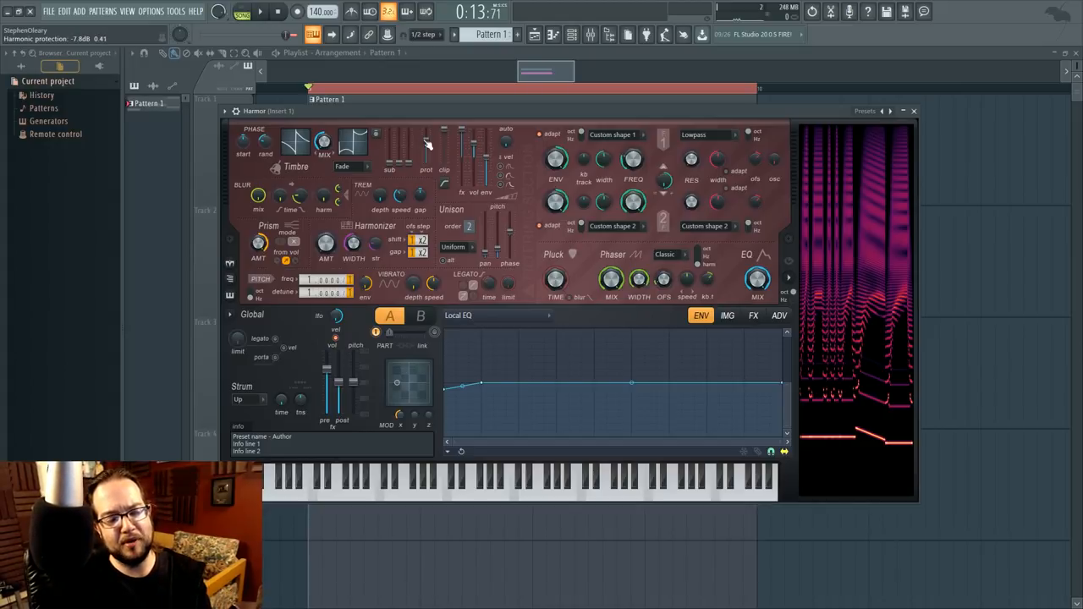
pyautogui.moveTo(562, 316)
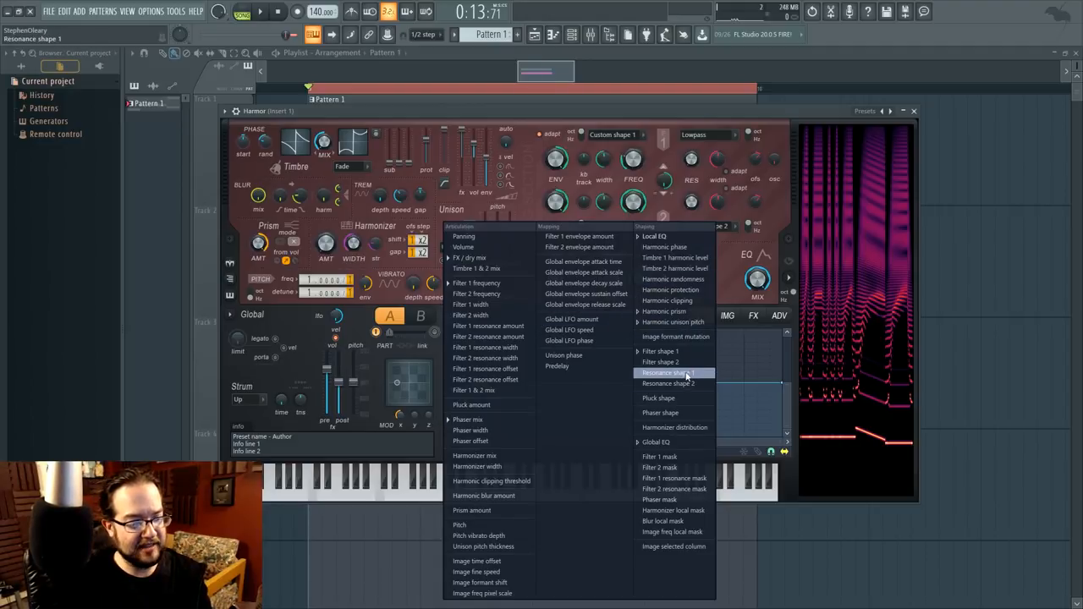
# - Keep Local EQ as target and show the ADV page with unit order, FX order and quality options
pyautogui.click(668, 374)
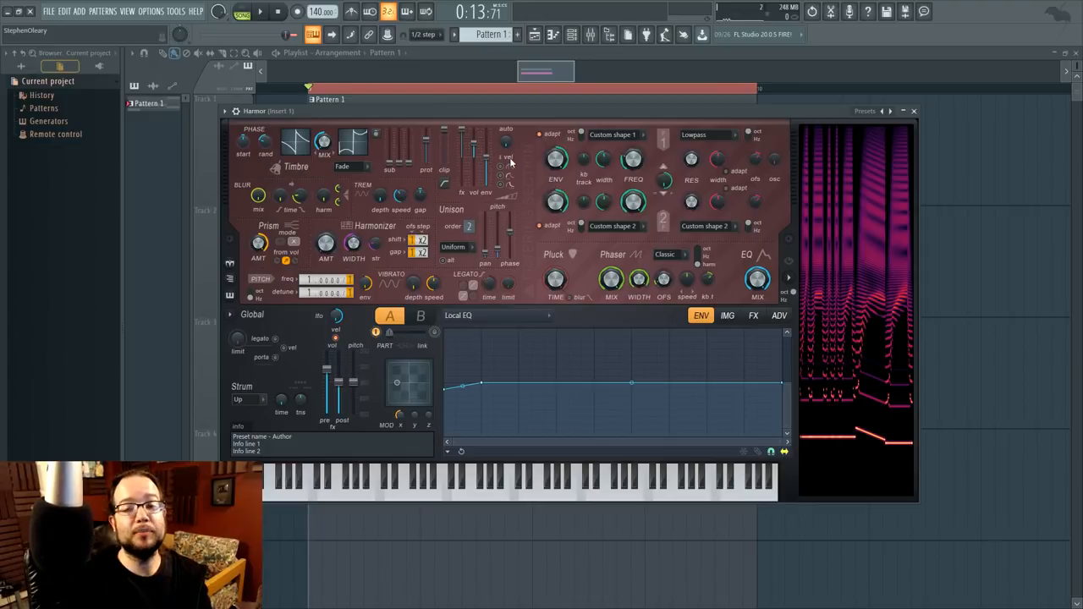
pyautogui.moveTo(677, 118)
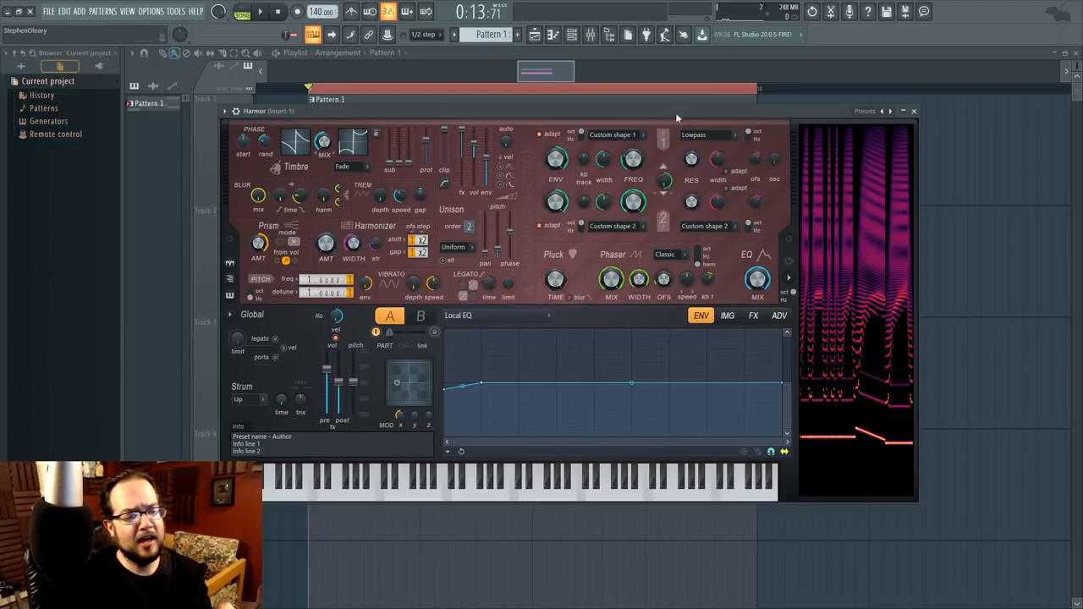
pyautogui.click(779, 315)
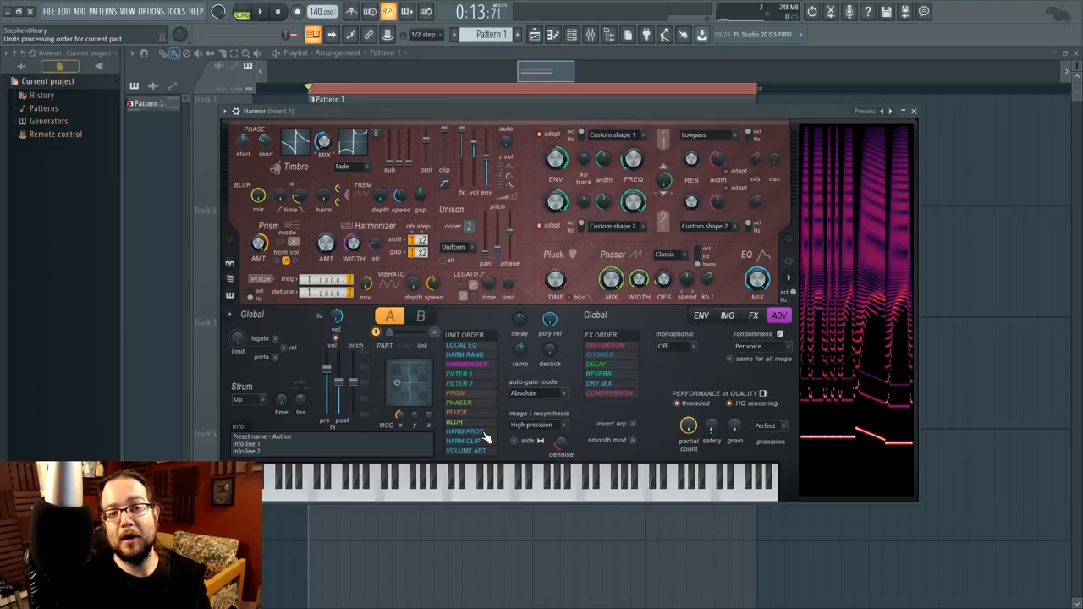
pyautogui.click(700, 316)
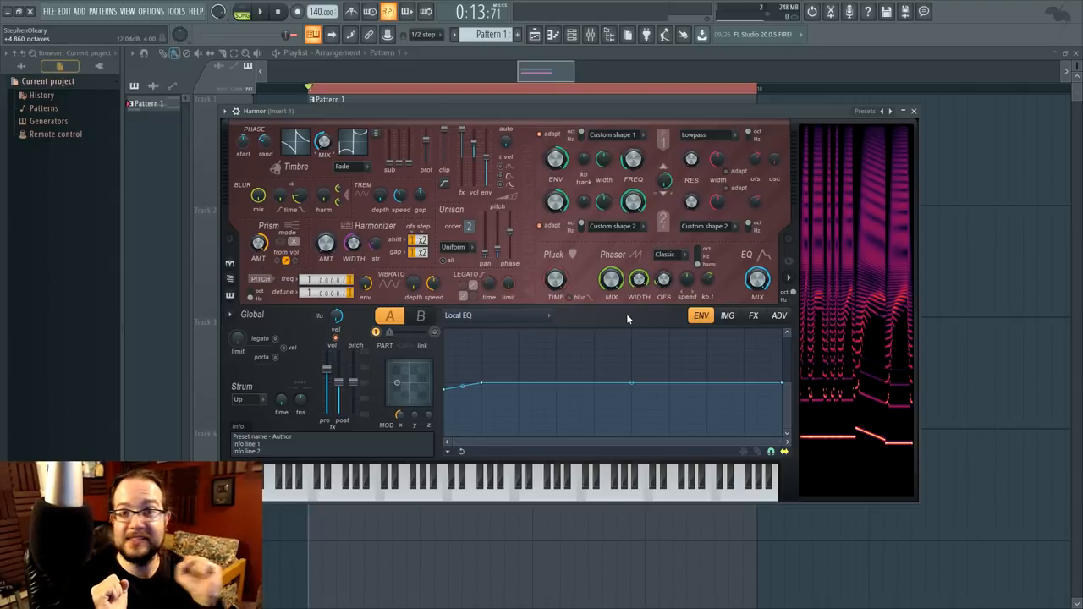
pyautogui.moveTo(647, 318)
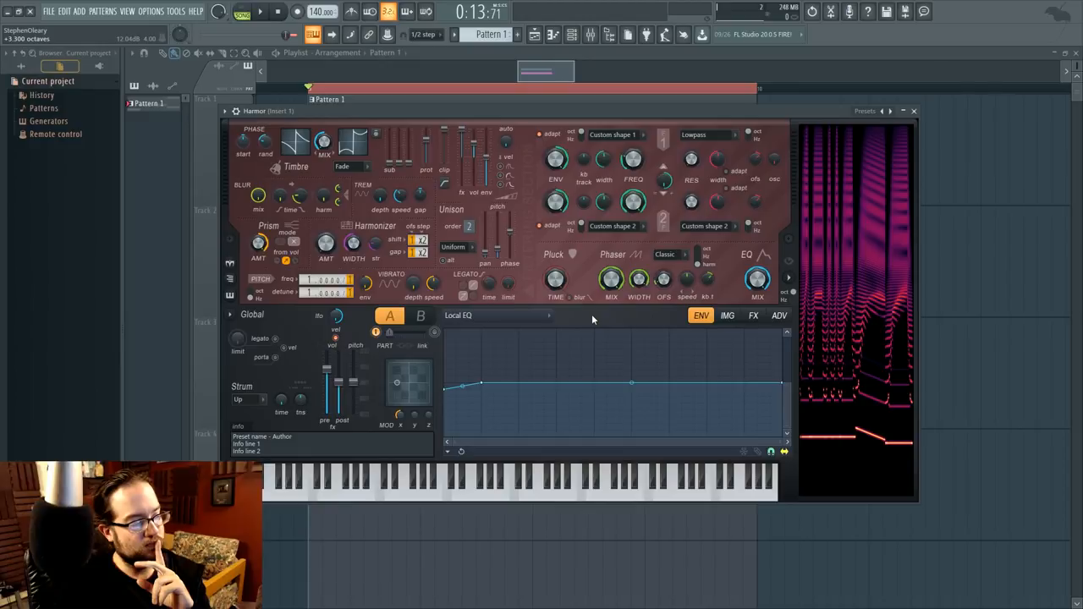
pyautogui.moveTo(602, 320)
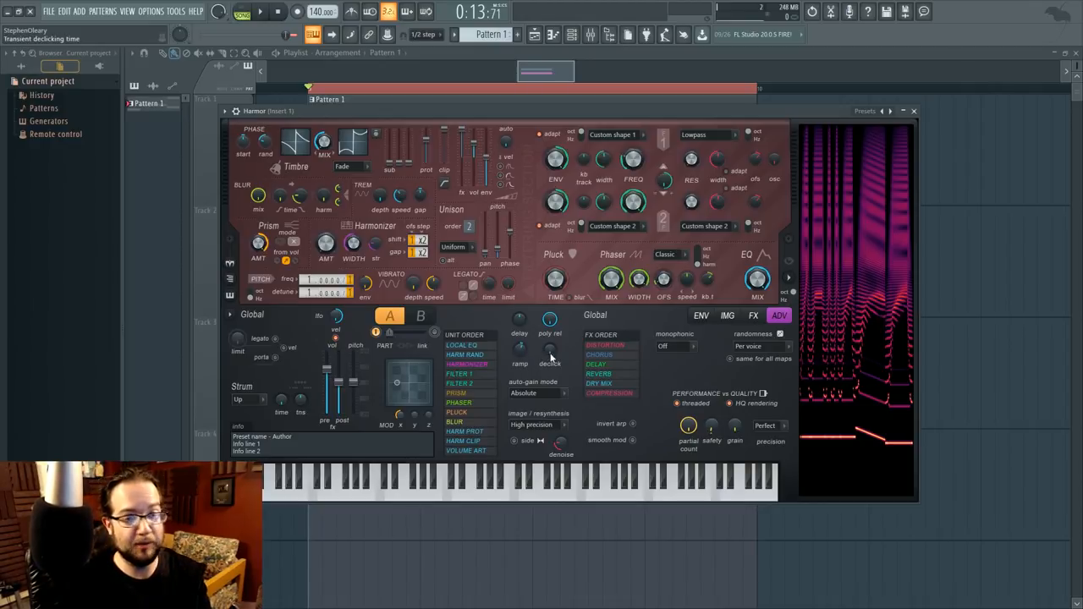
pyautogui.moveTo(520, 345)
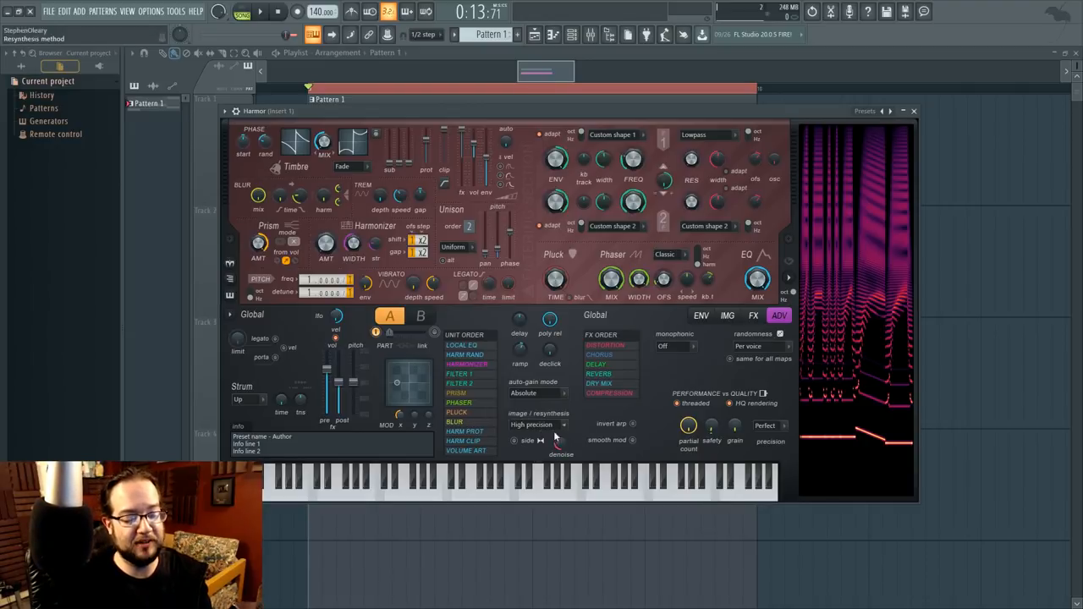
pyautogui.moveTo(644, 444)
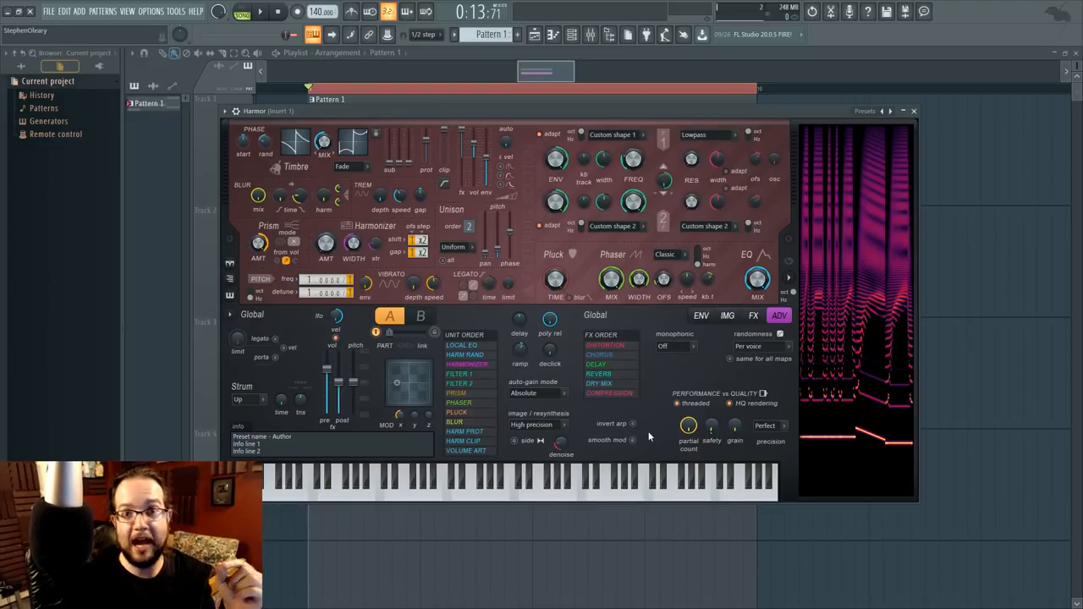
pyautogui.moveTo(658, 433)
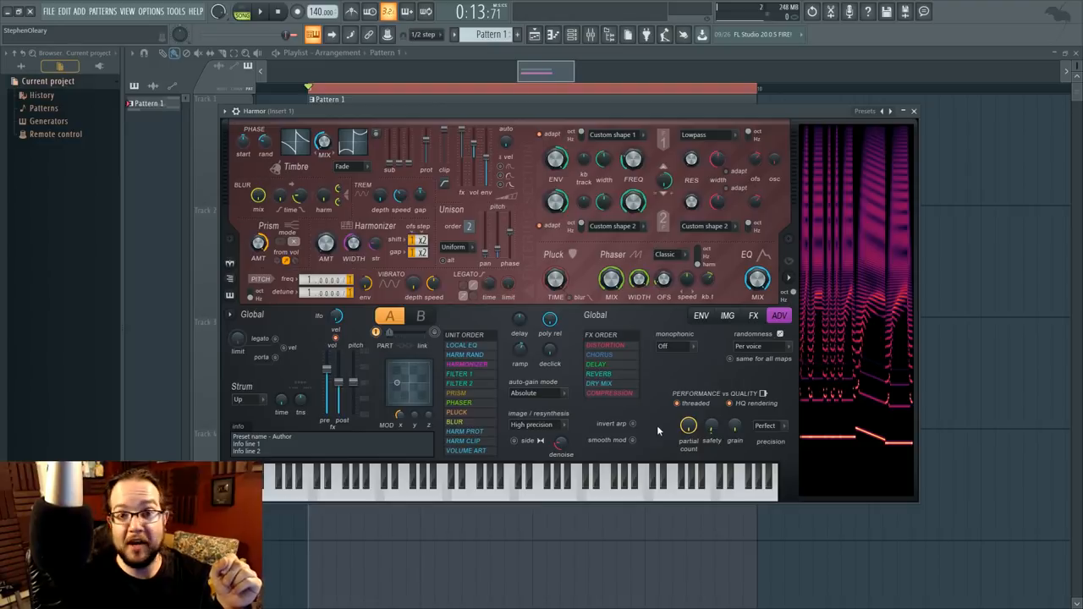
pyautogui.moveTo(688, 427)
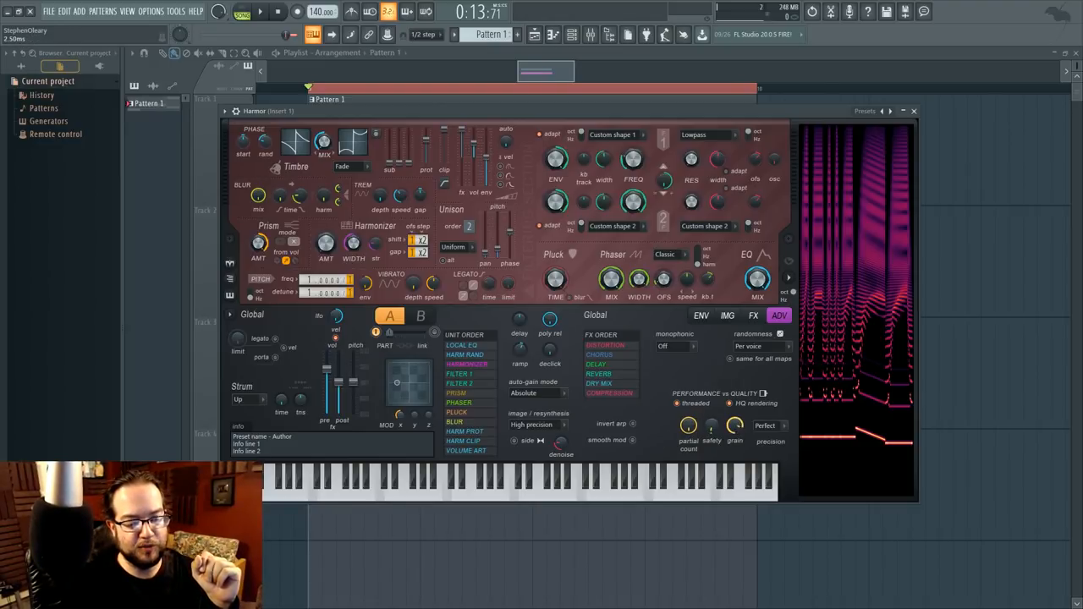
pyautogui.click(701, 315)
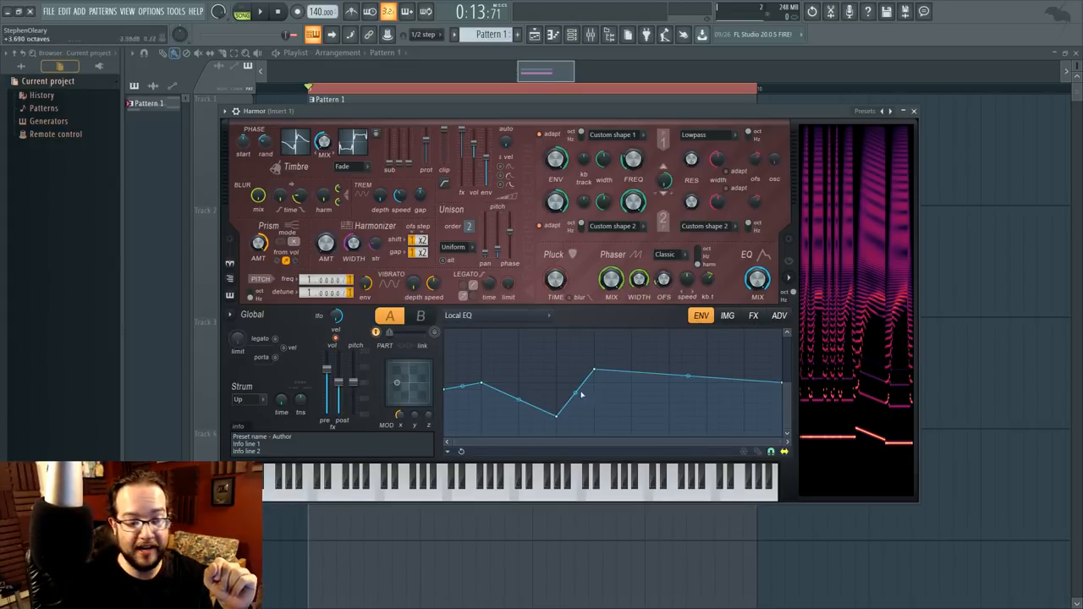
pyautogui.moveTo(555, 415); pyautogui.dragTo(559, 402)
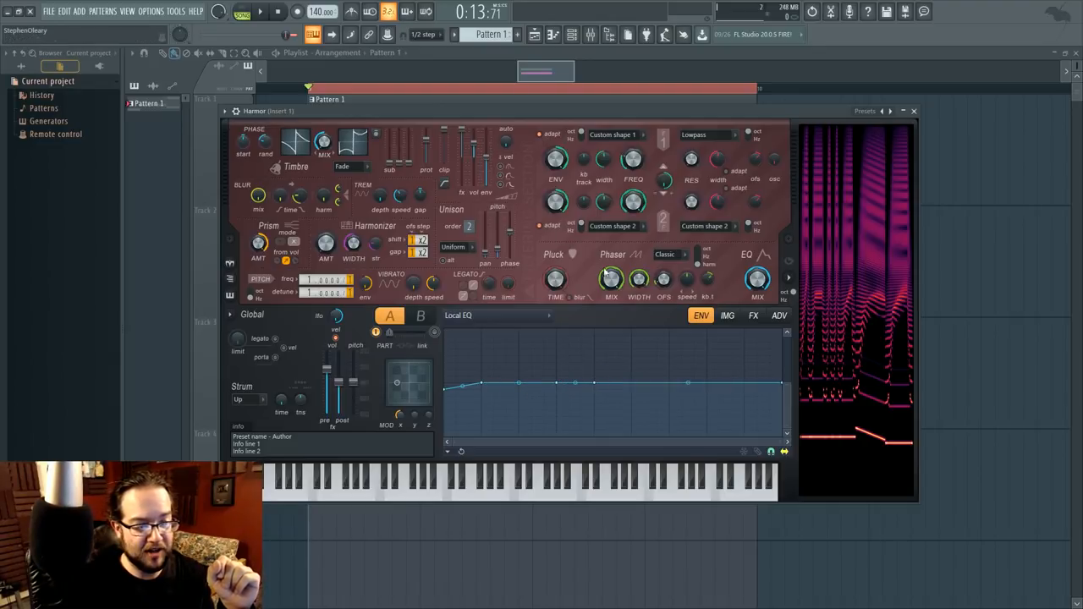
pyautogui.rightClick(602, 150)
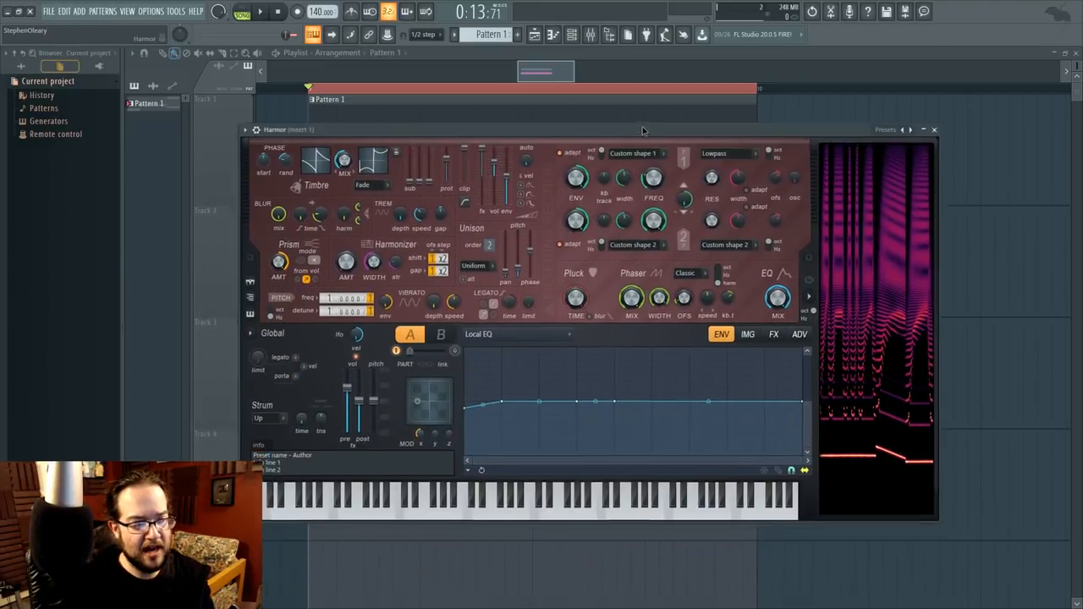
pyautogui.click(799, 335)
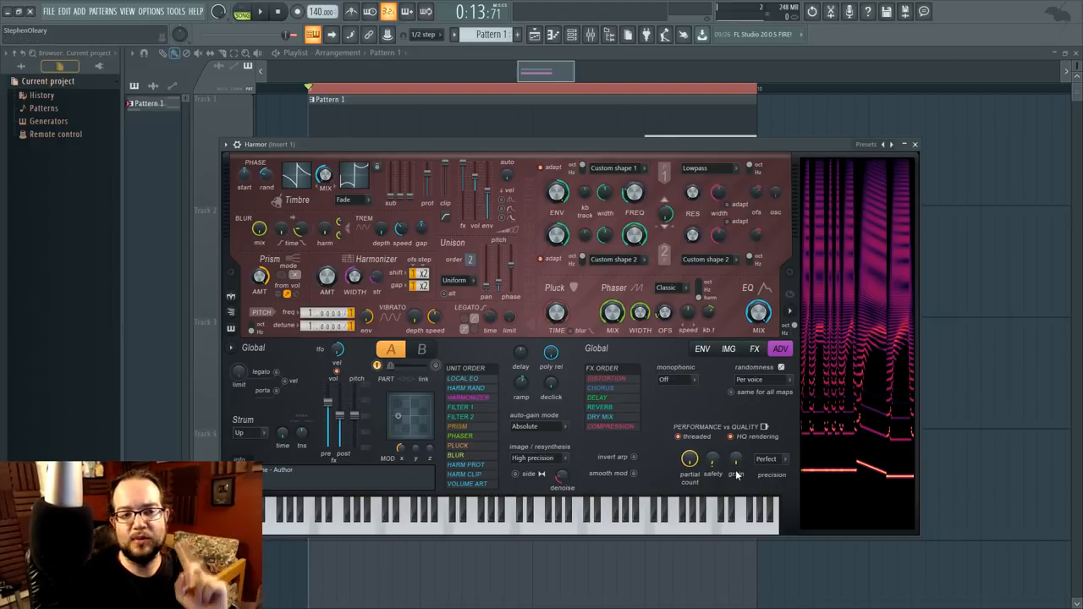
pyautogui.moveTo(701, 411)
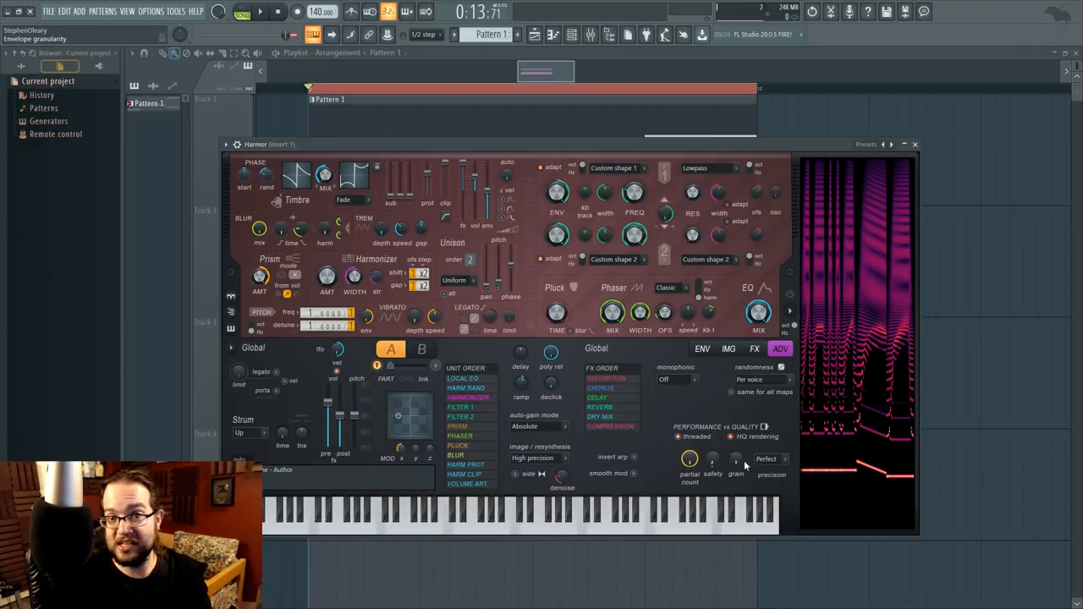
# - Glance at the post effects page, then return to the flat Local EQ envelope
pyautogui.click(702, 349)
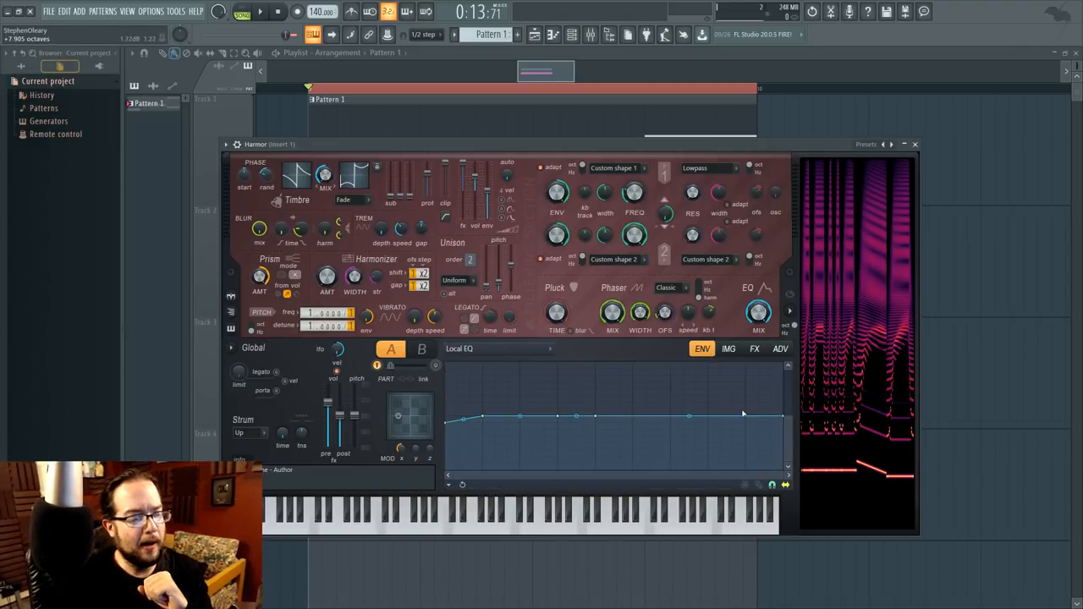
pyautogui.click(755, 348)
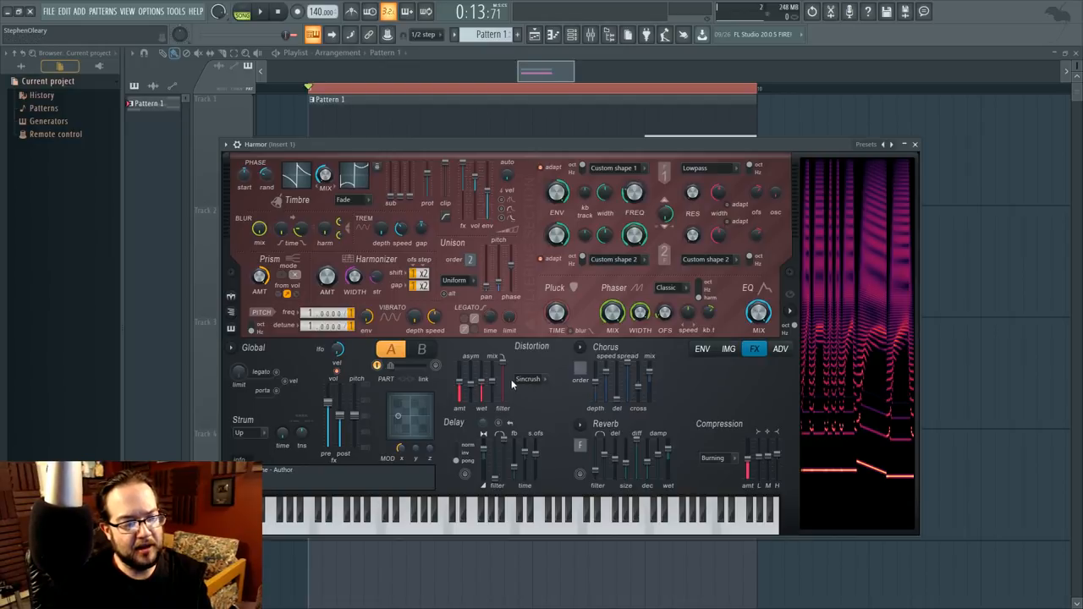
pyautogui.moveTo(579, 397)
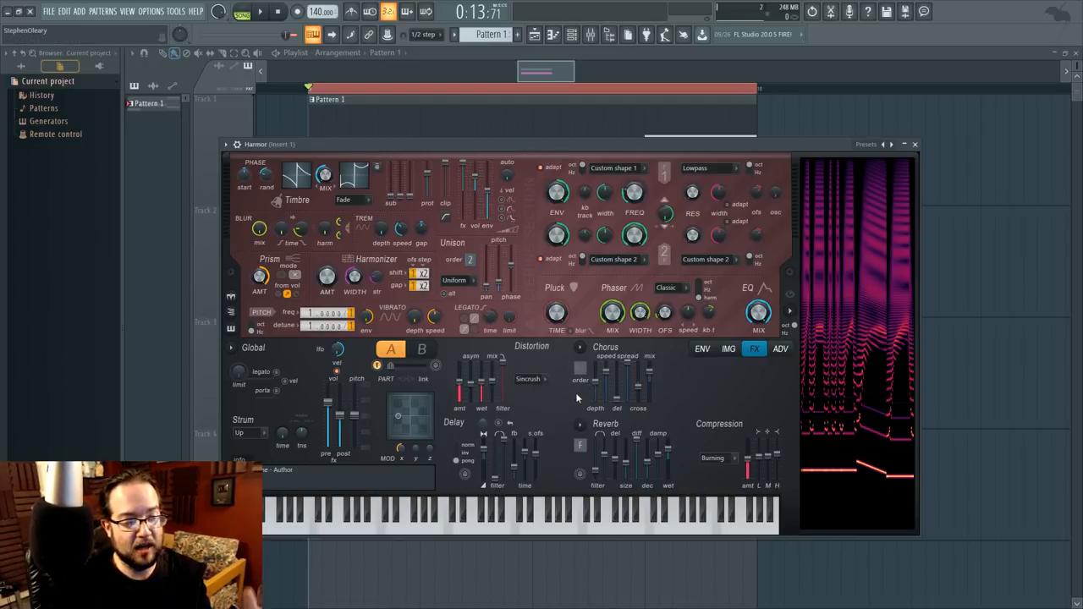
pyautogui.moveTo(782, 399)
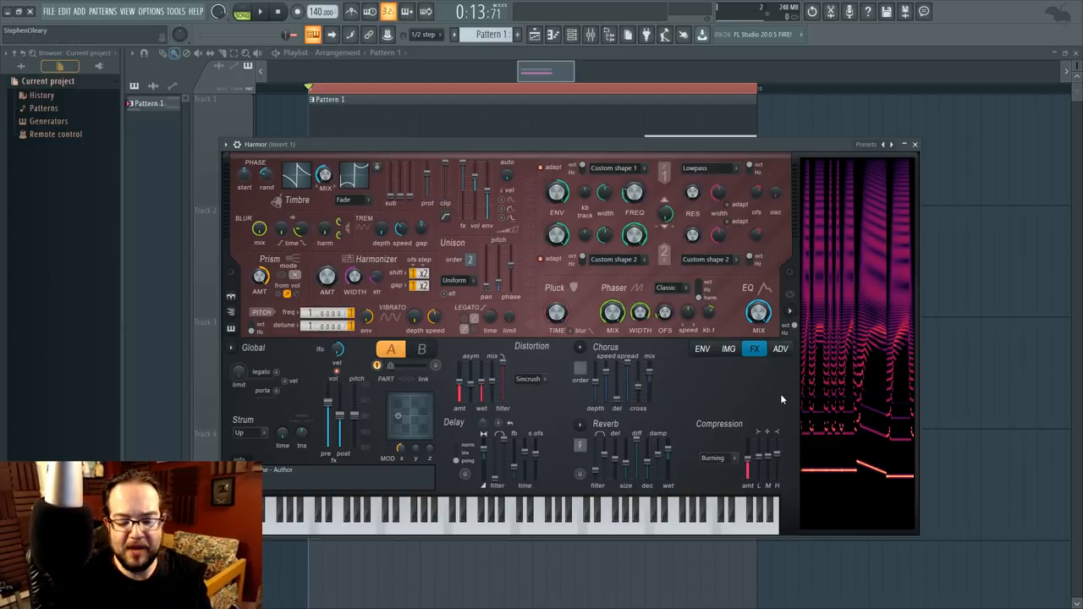
pyautogui.click(779, 349)
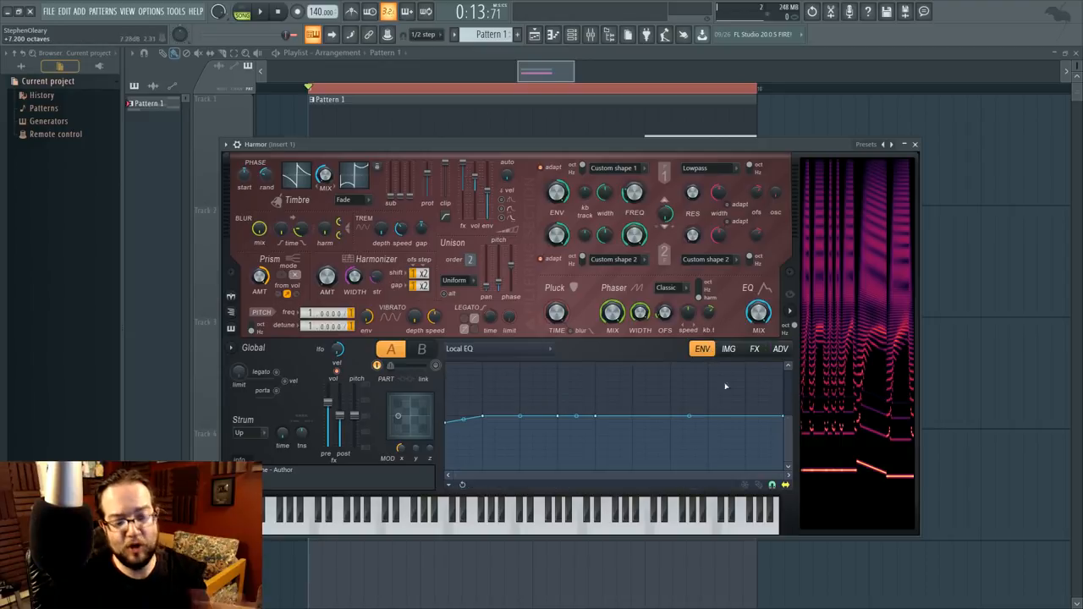
# - Show the FX page again with distortion, chorus, delay, reverb and compression
pyautogui.click(755, 349)
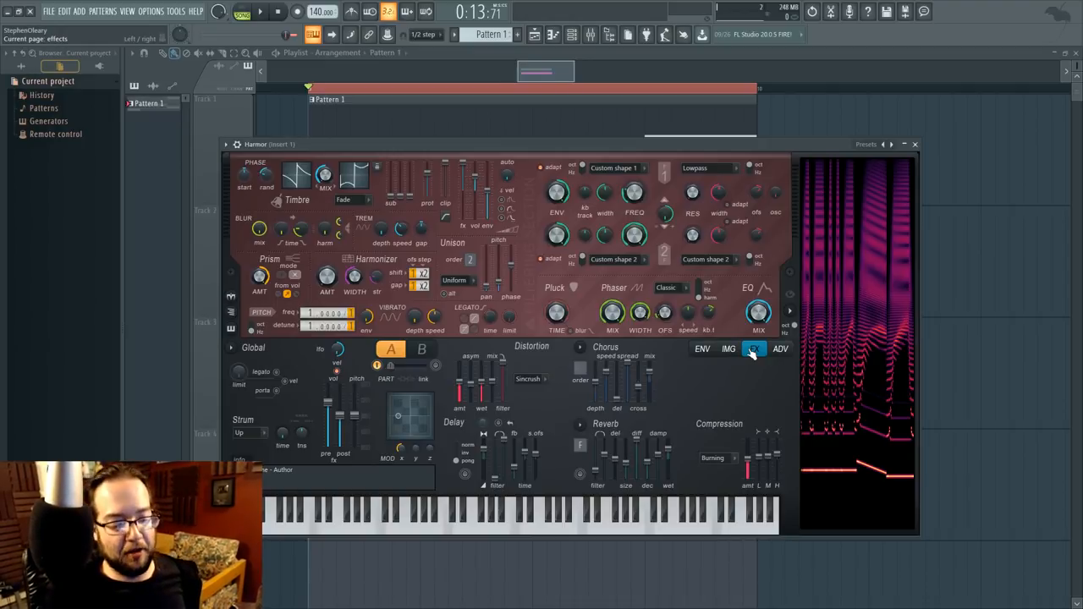
pyautogui.click(755, 349)
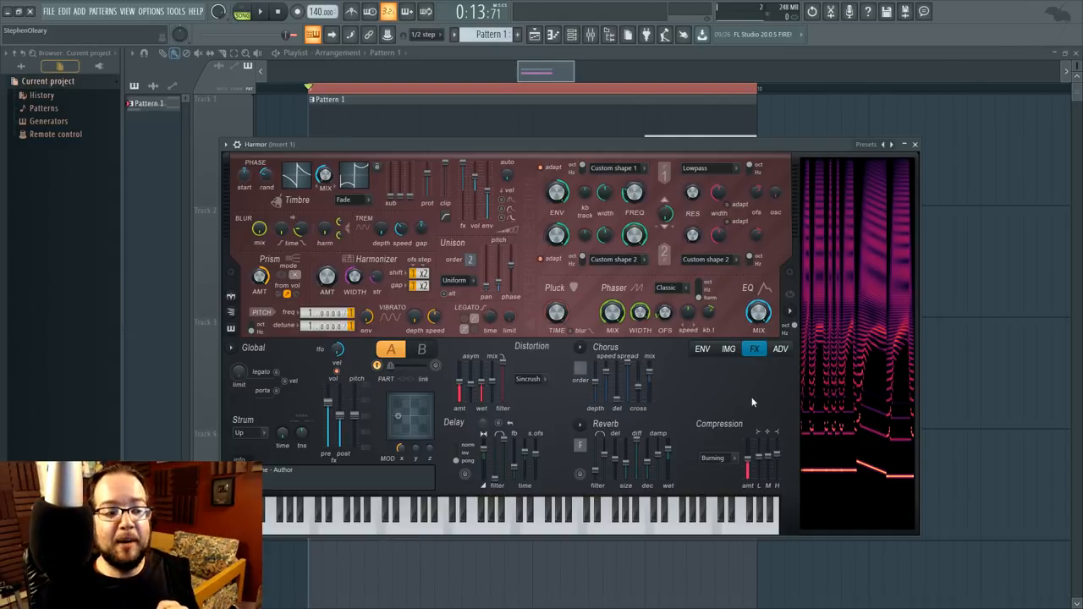
pyautogui.moveTo(753, 376)
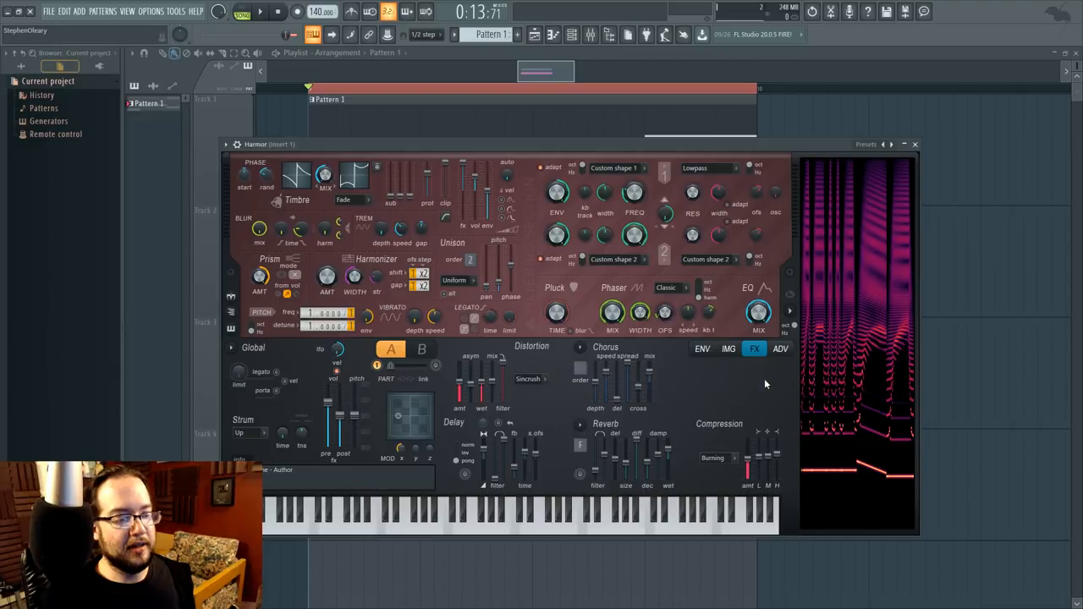
pyautogui.moveTo(660, 156)
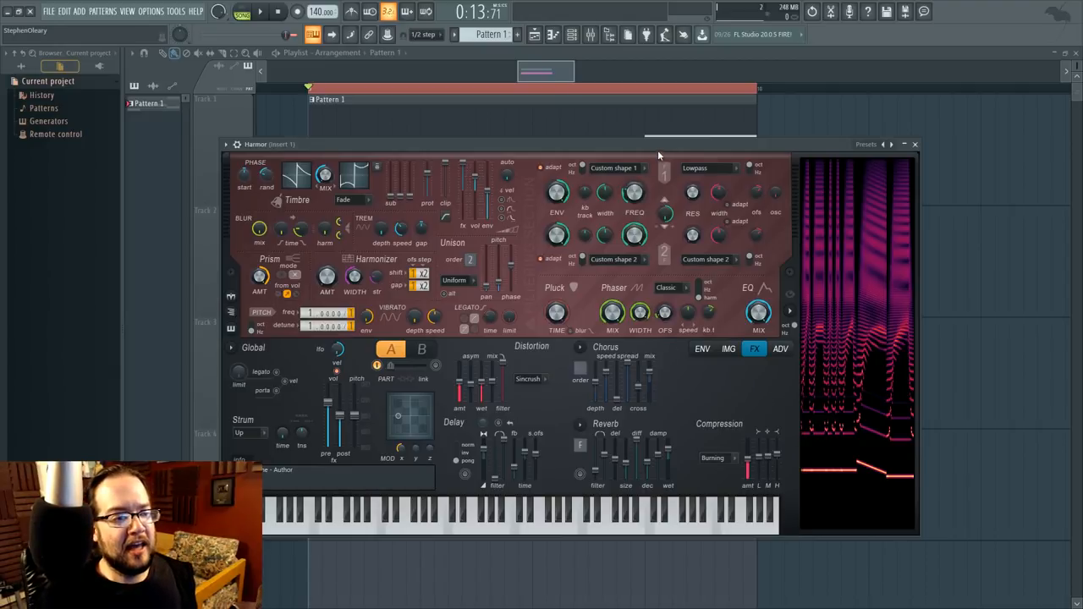